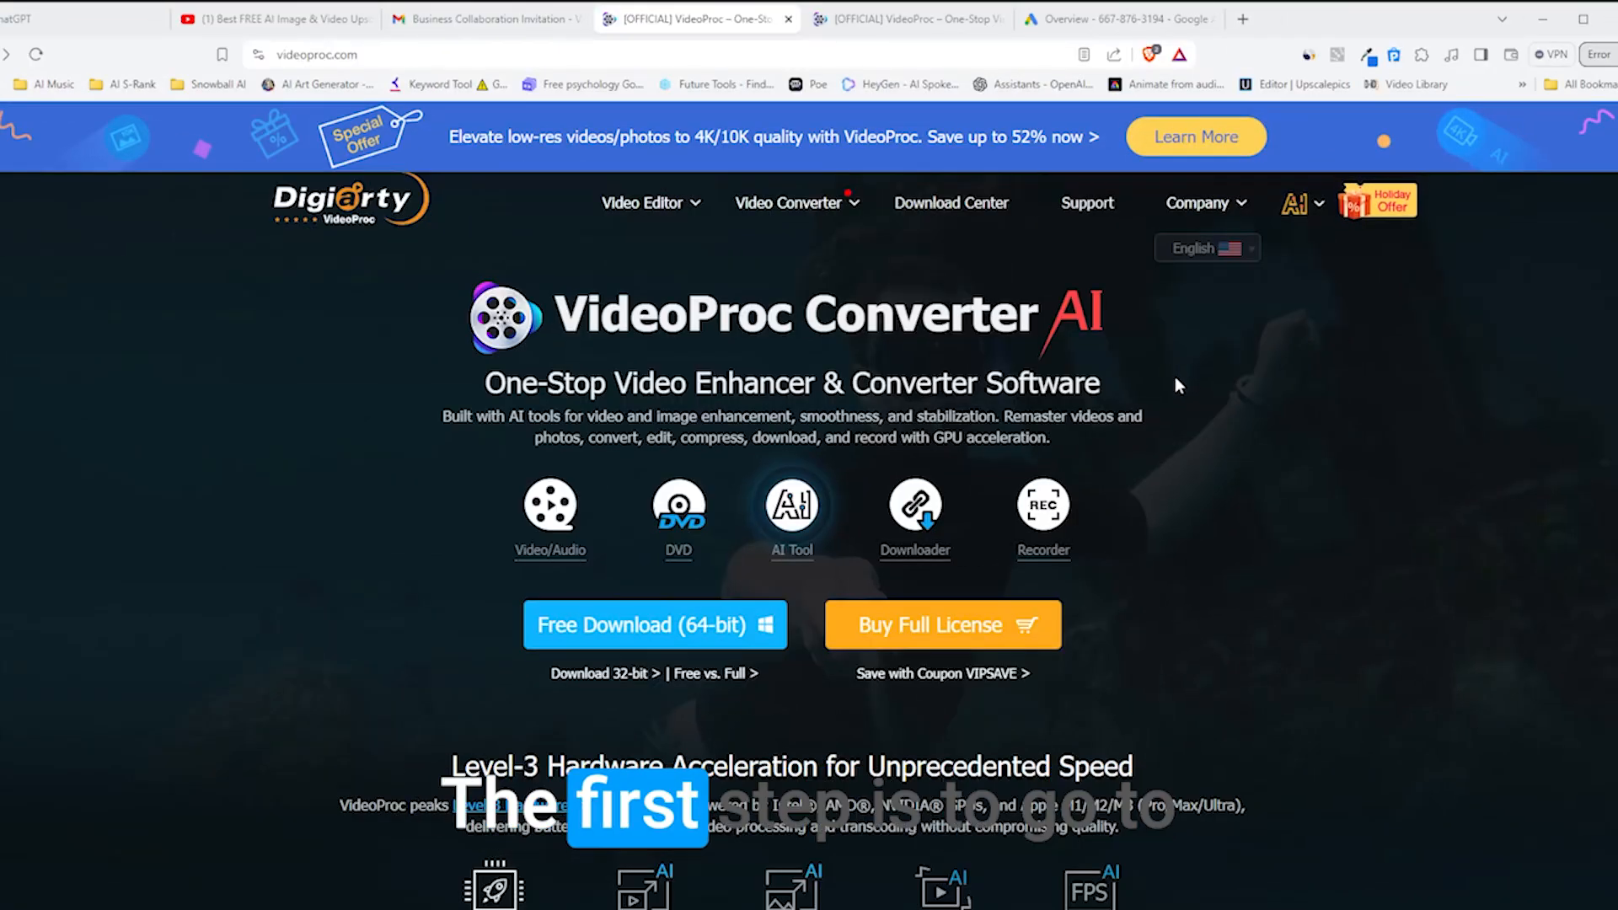
Scroll the videoproc.com homepage and download the free 64-bit Windows installer
{"action": "scroll", "scroll_direction": "down", "scroll_amount": 3}
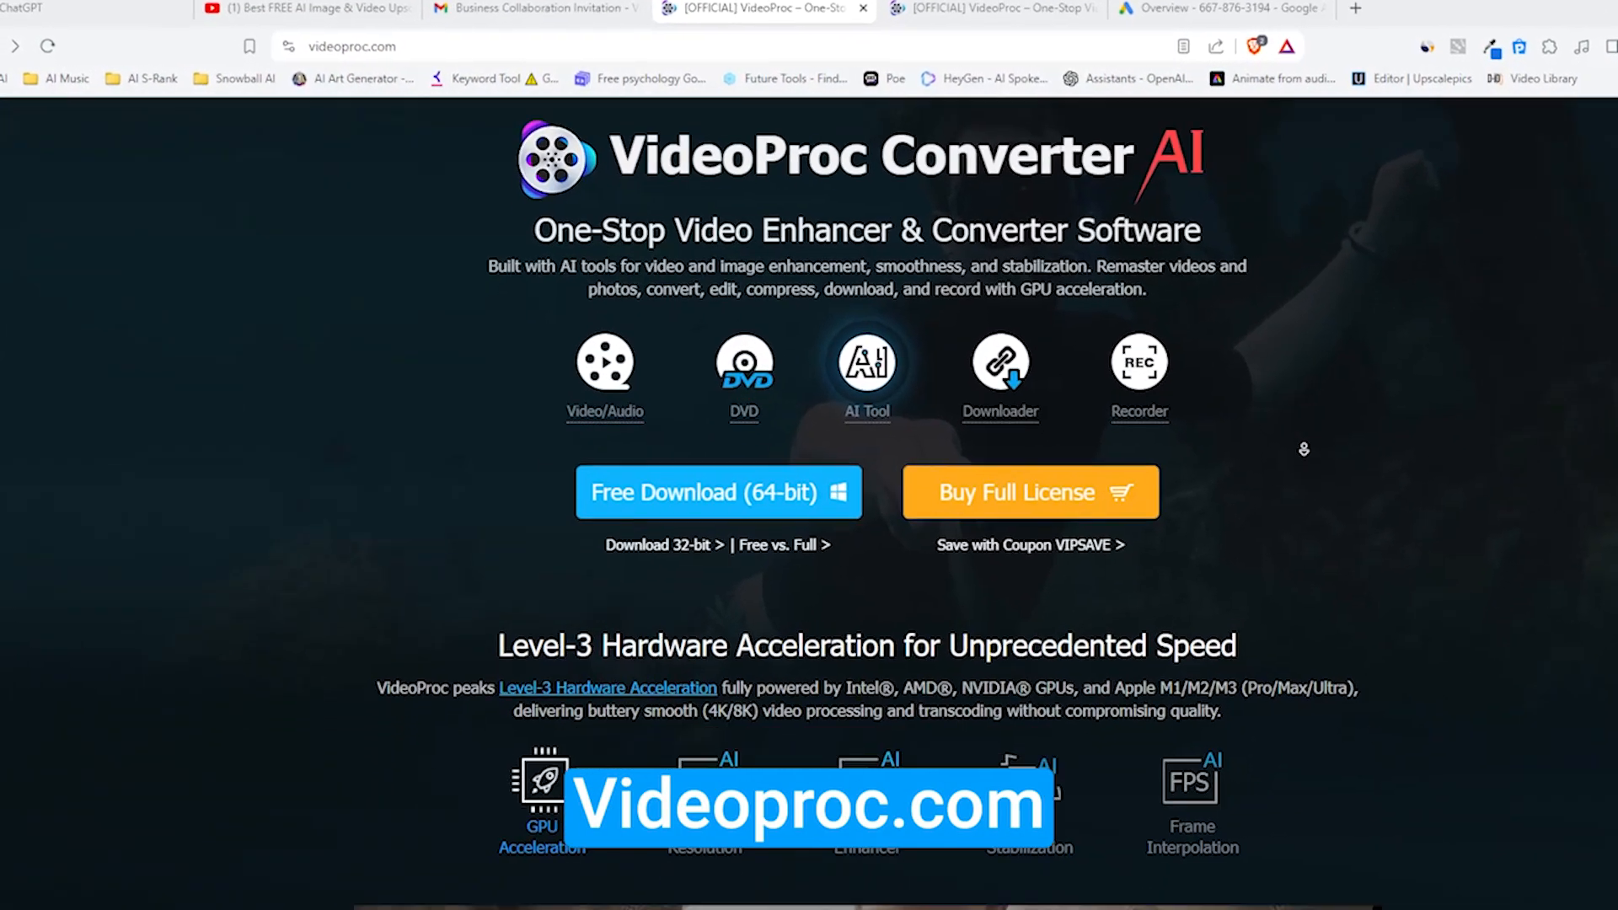
{"action": "scroll", "scroll_direction": "down", "scroll_amount": 3}
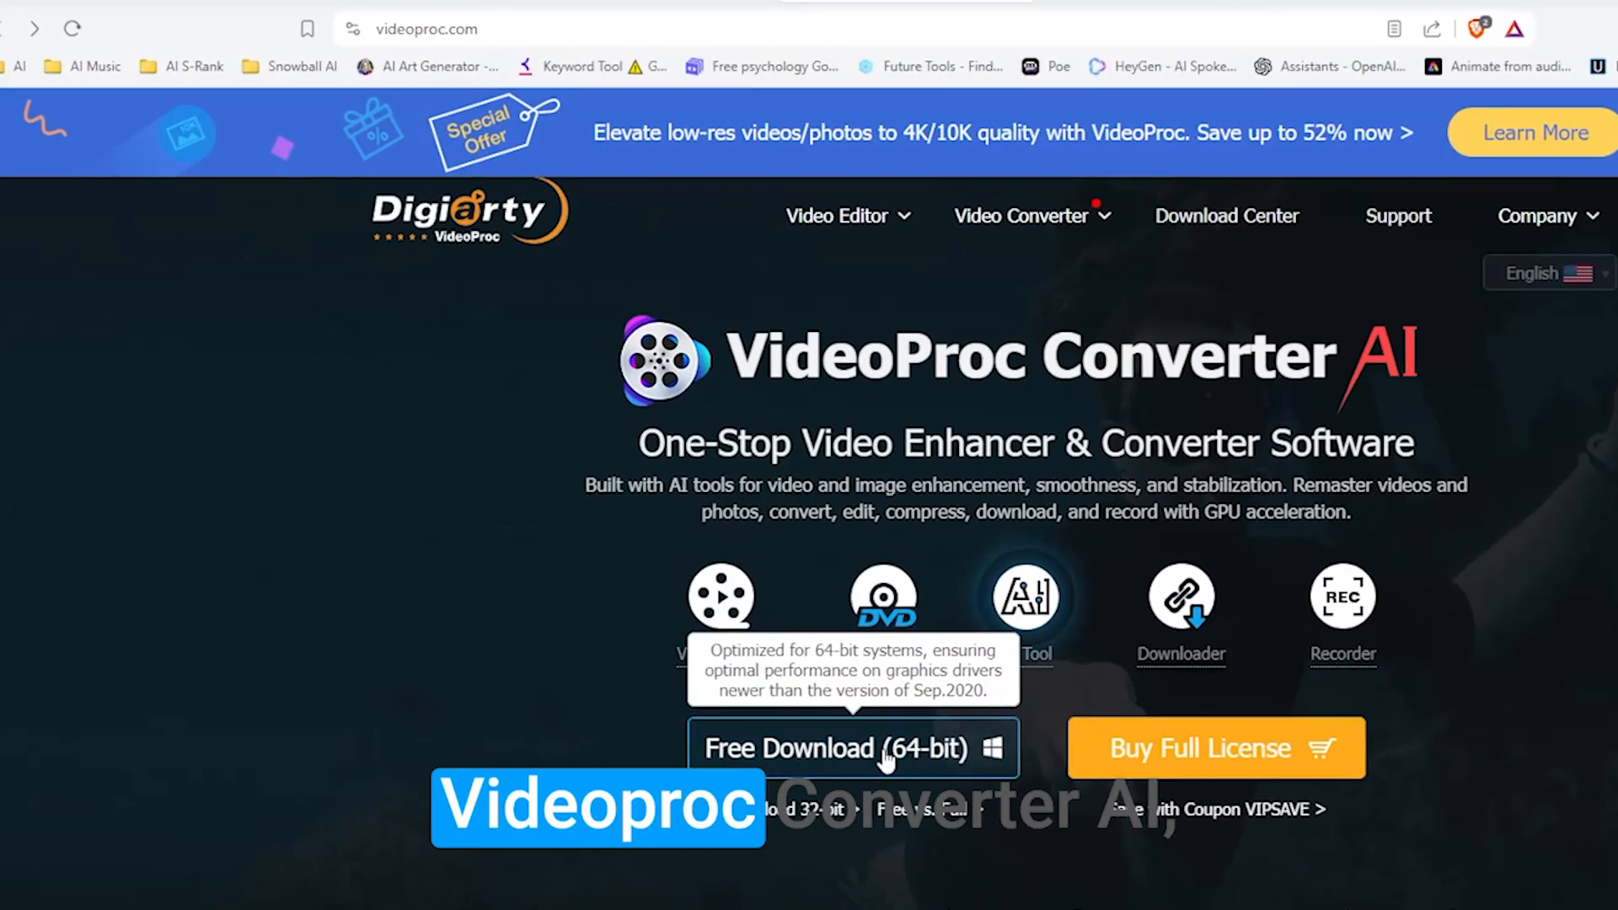
{"action": "left_click", "coordinate": [851, 749]}
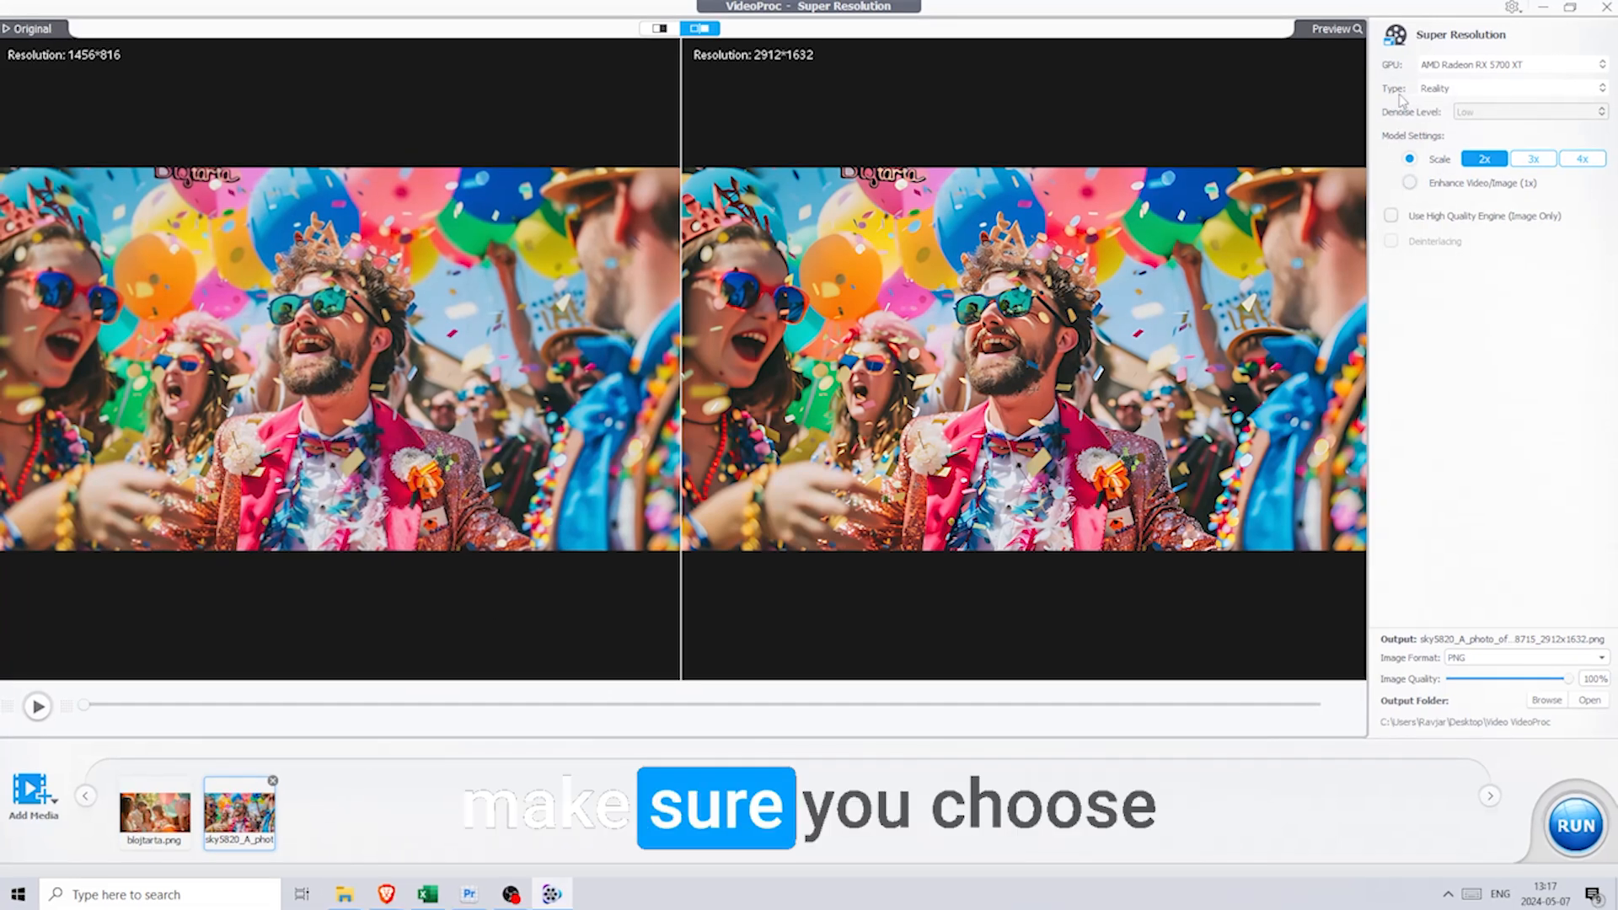
Set the party photo to the Reality model and preview larger scales, up to 5824×3264
{"action": "left_click", "coordinate": [1512, 88]}
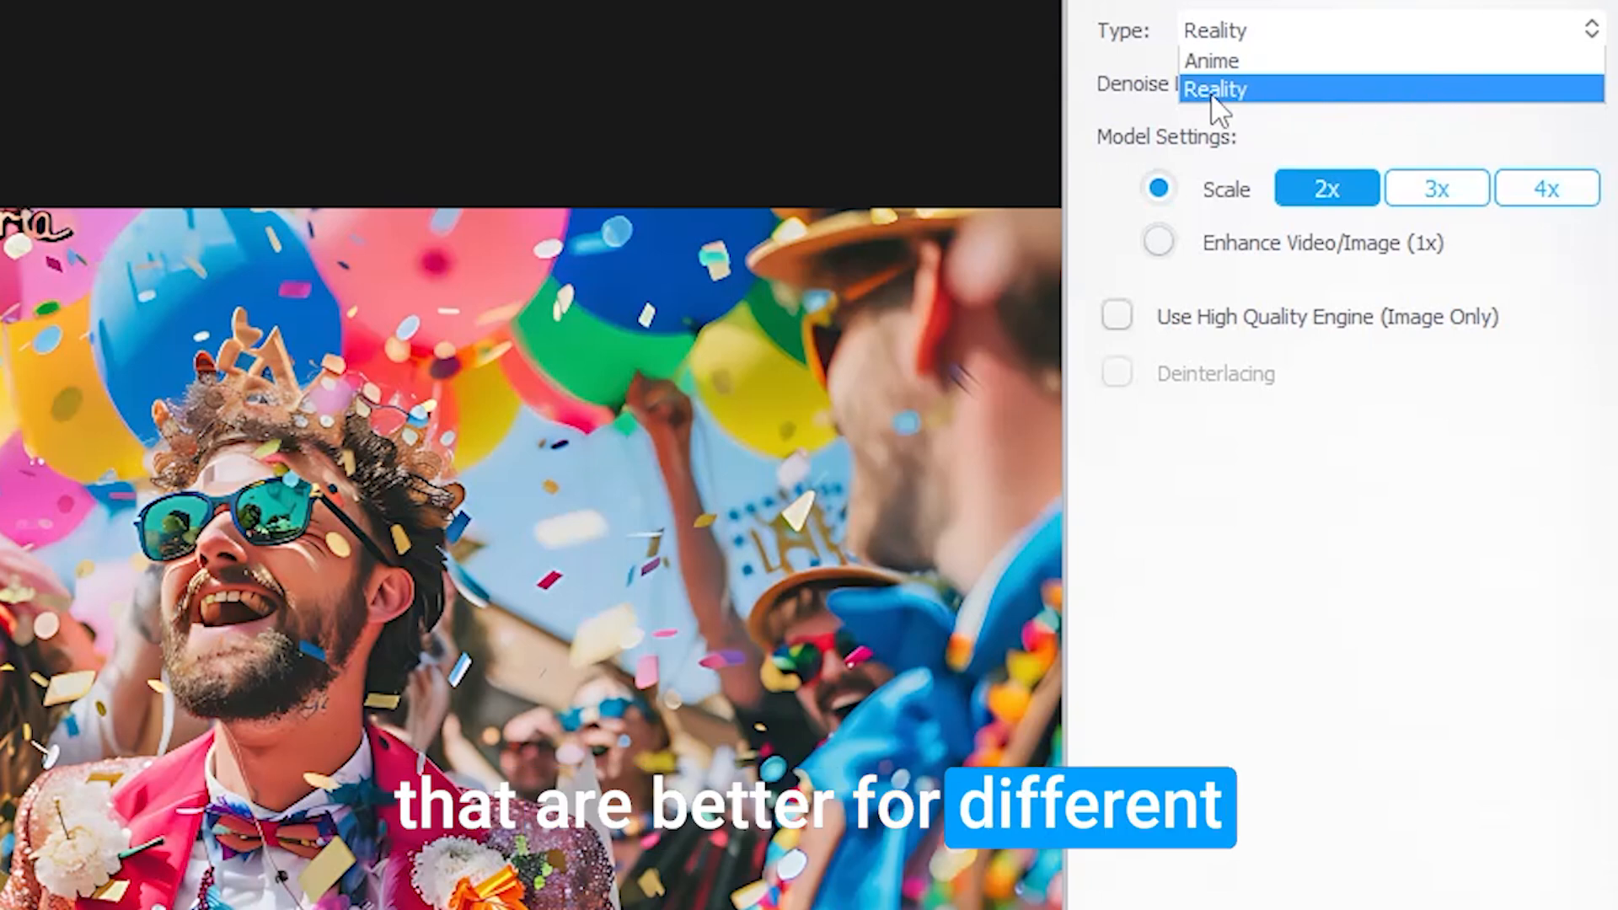
{"action": "left_click", "coordinate": [1215, 88]}
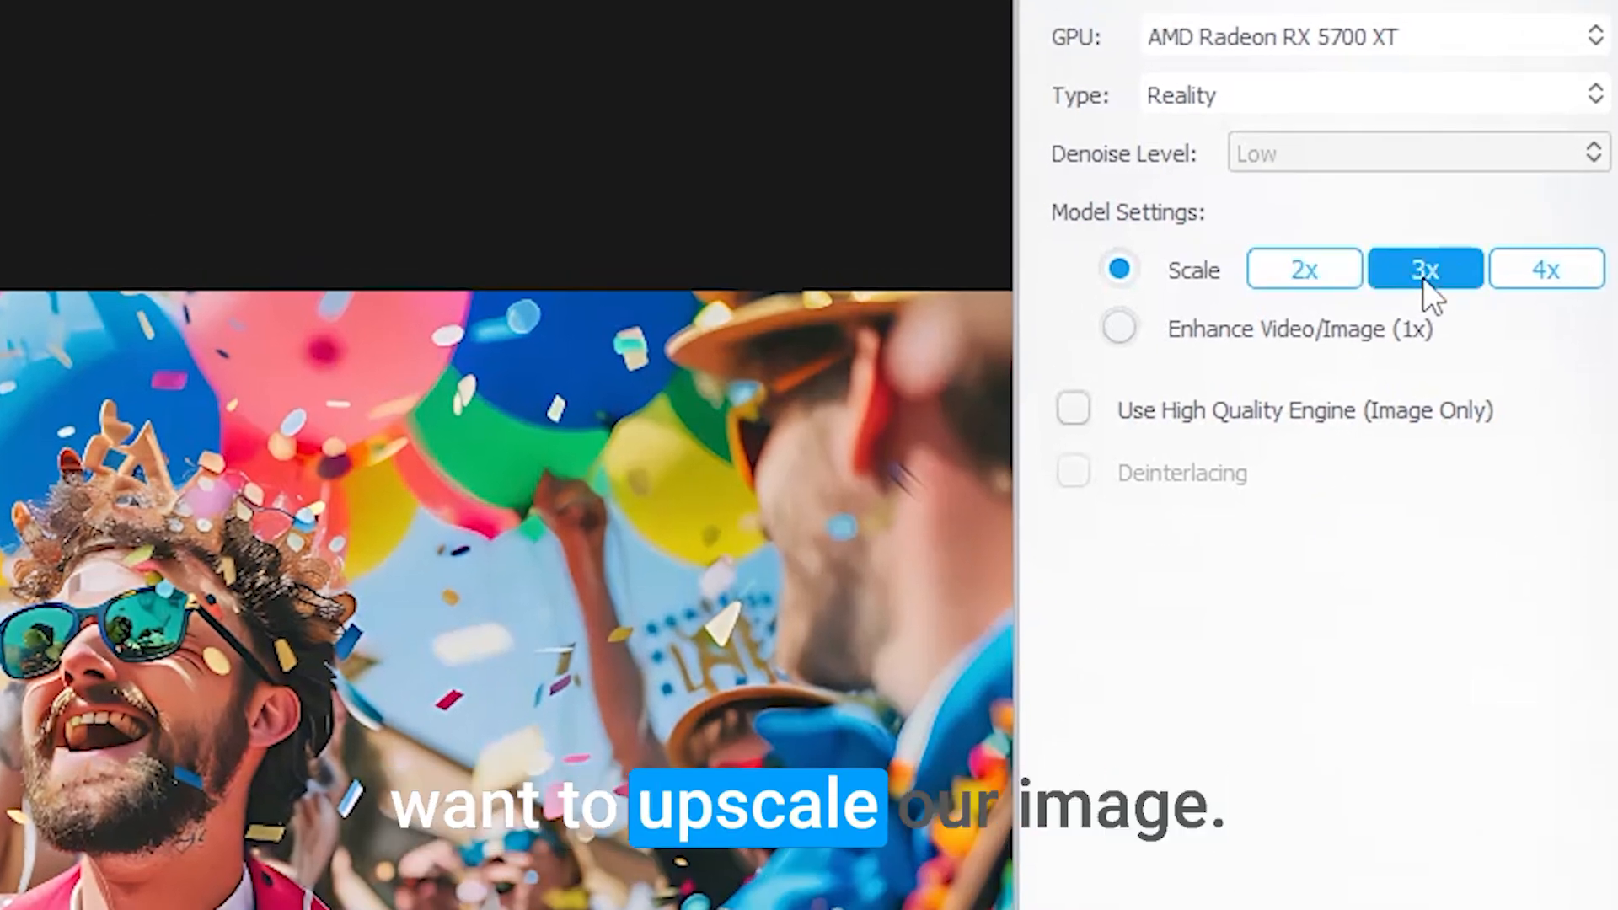
{"action": "left_click", "coordinate": [1545, 270]}
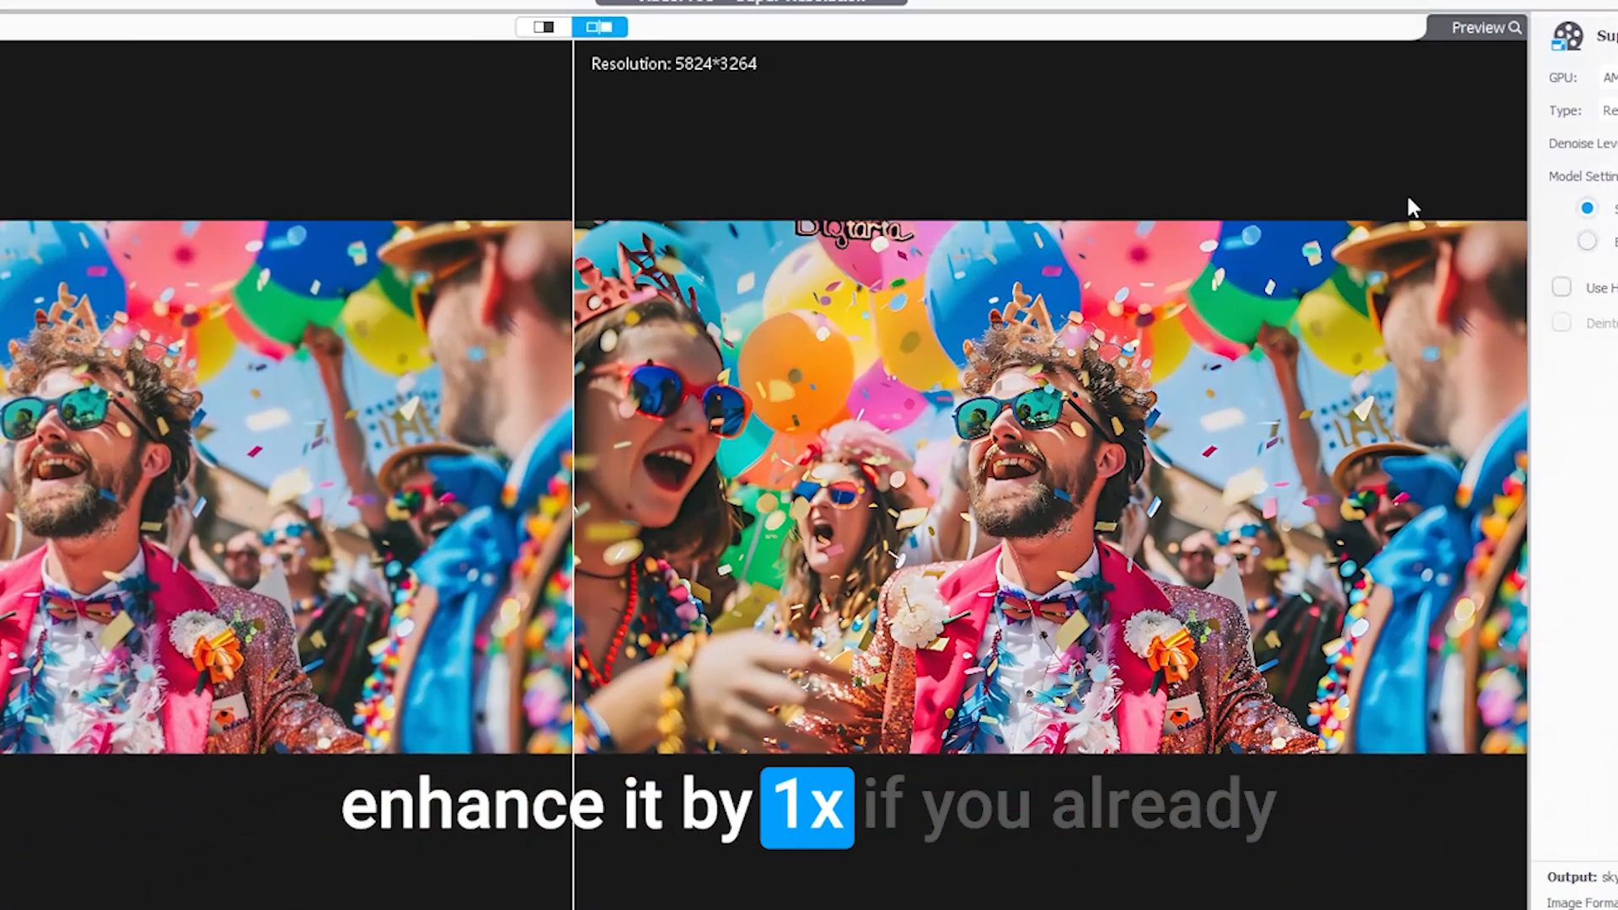
{"action": "left_click", "coordinate": [822, 42]}
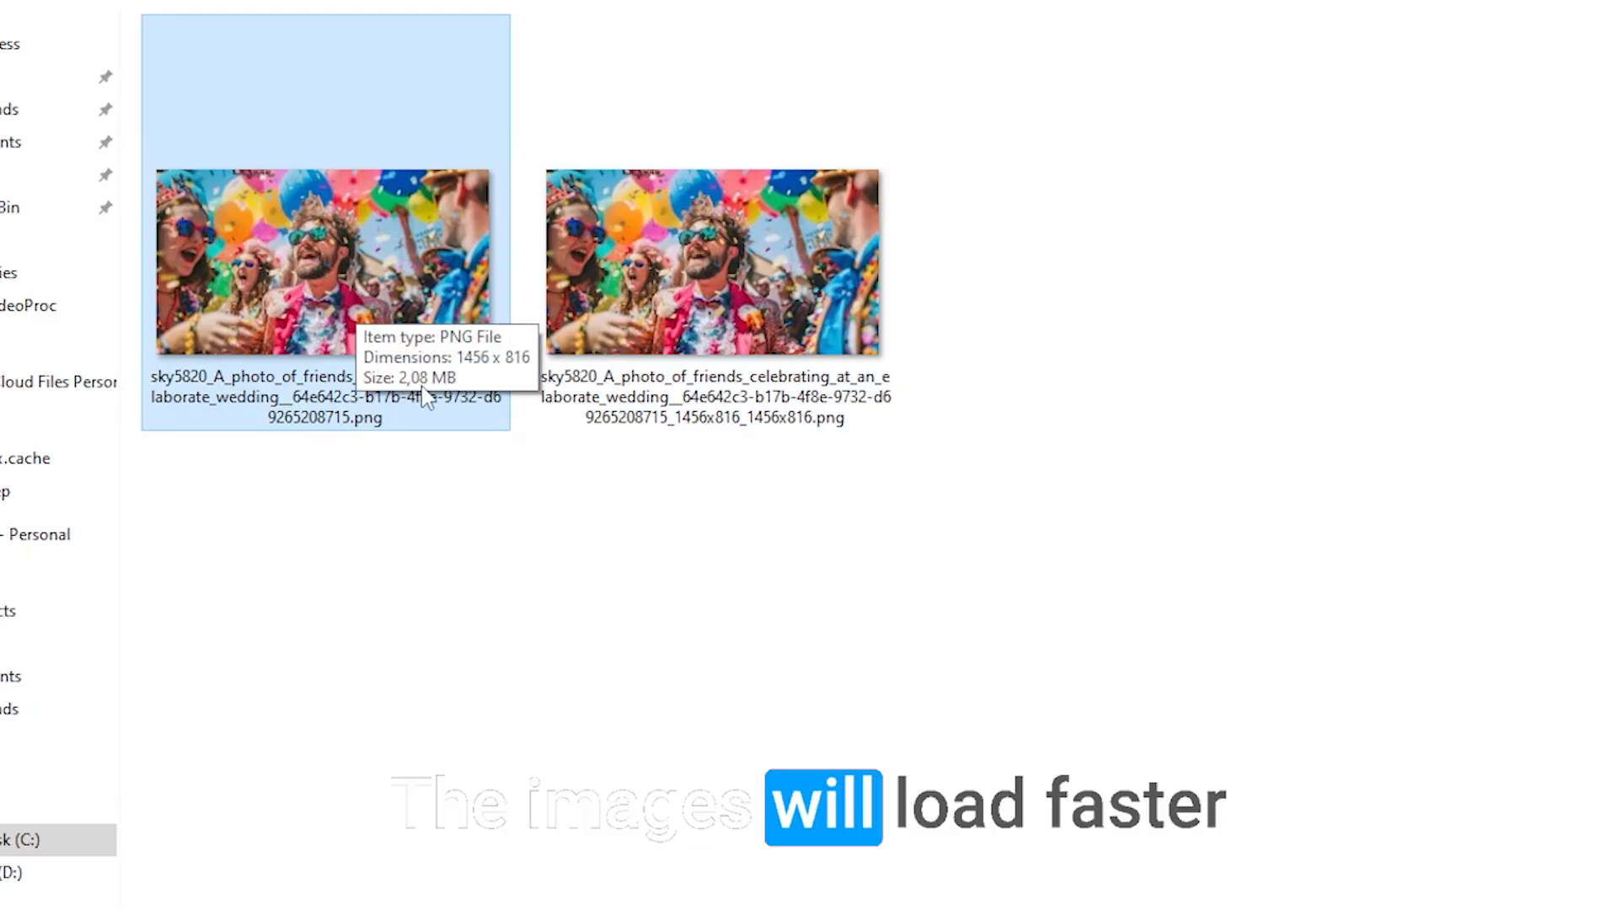
Check the original party photo in File Explorer: a 1456×816 PNG of 2.08 MB
{"action": "left_click", "coordinate": [712, 262]}
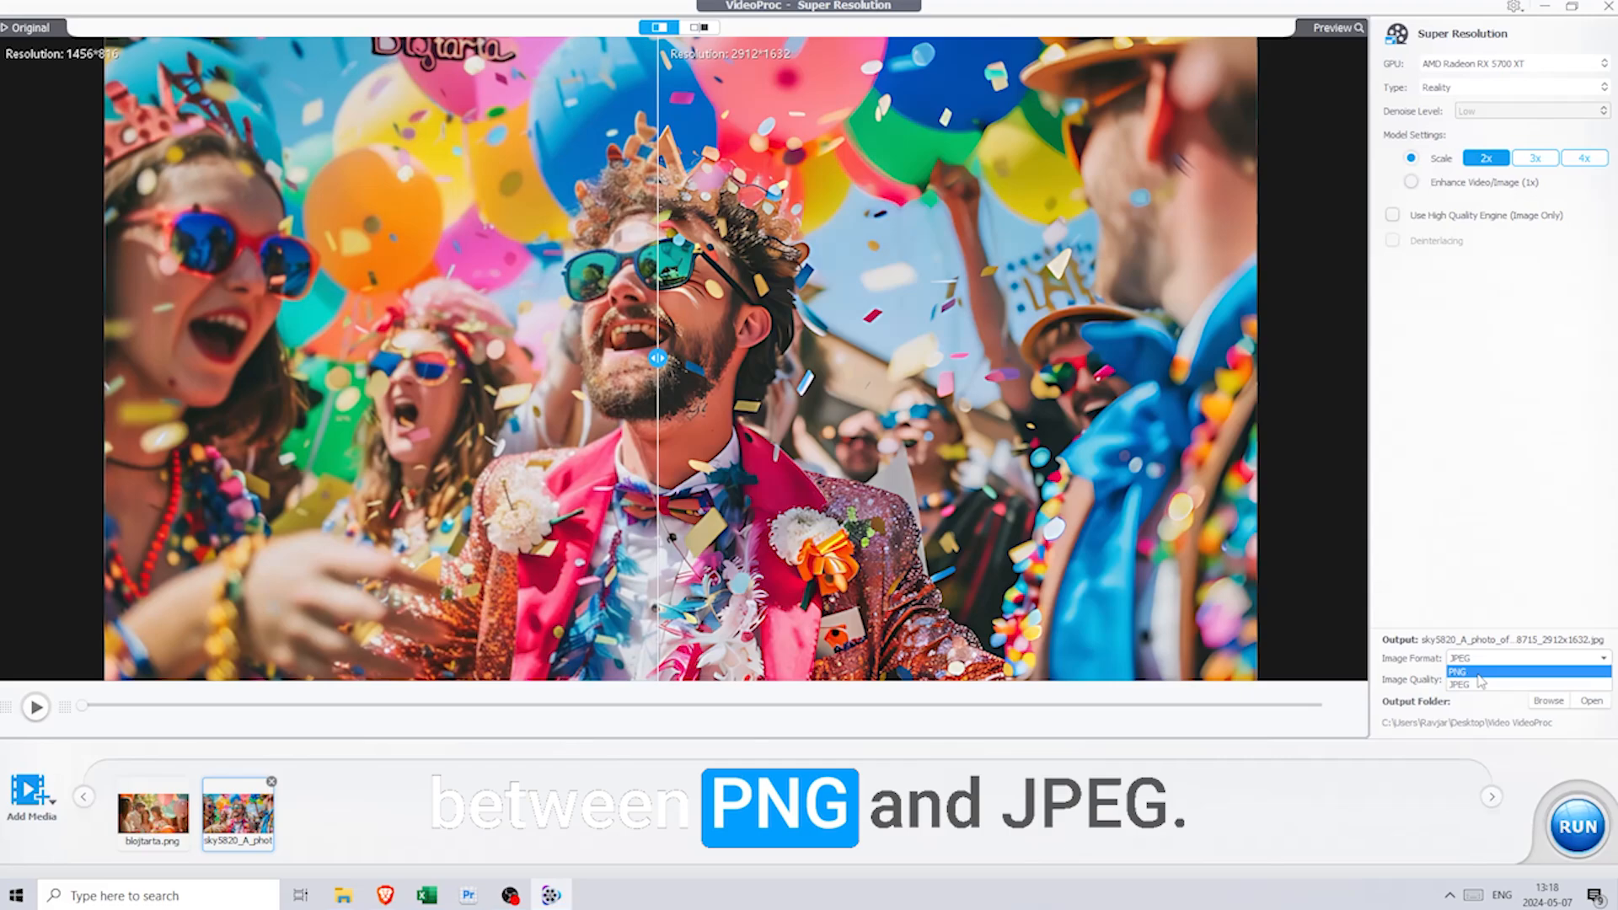
Export the 2x party photo as PNG to a chosen output folder and start processing
{"action": "left_click", "coordinate": [1457, 672]}
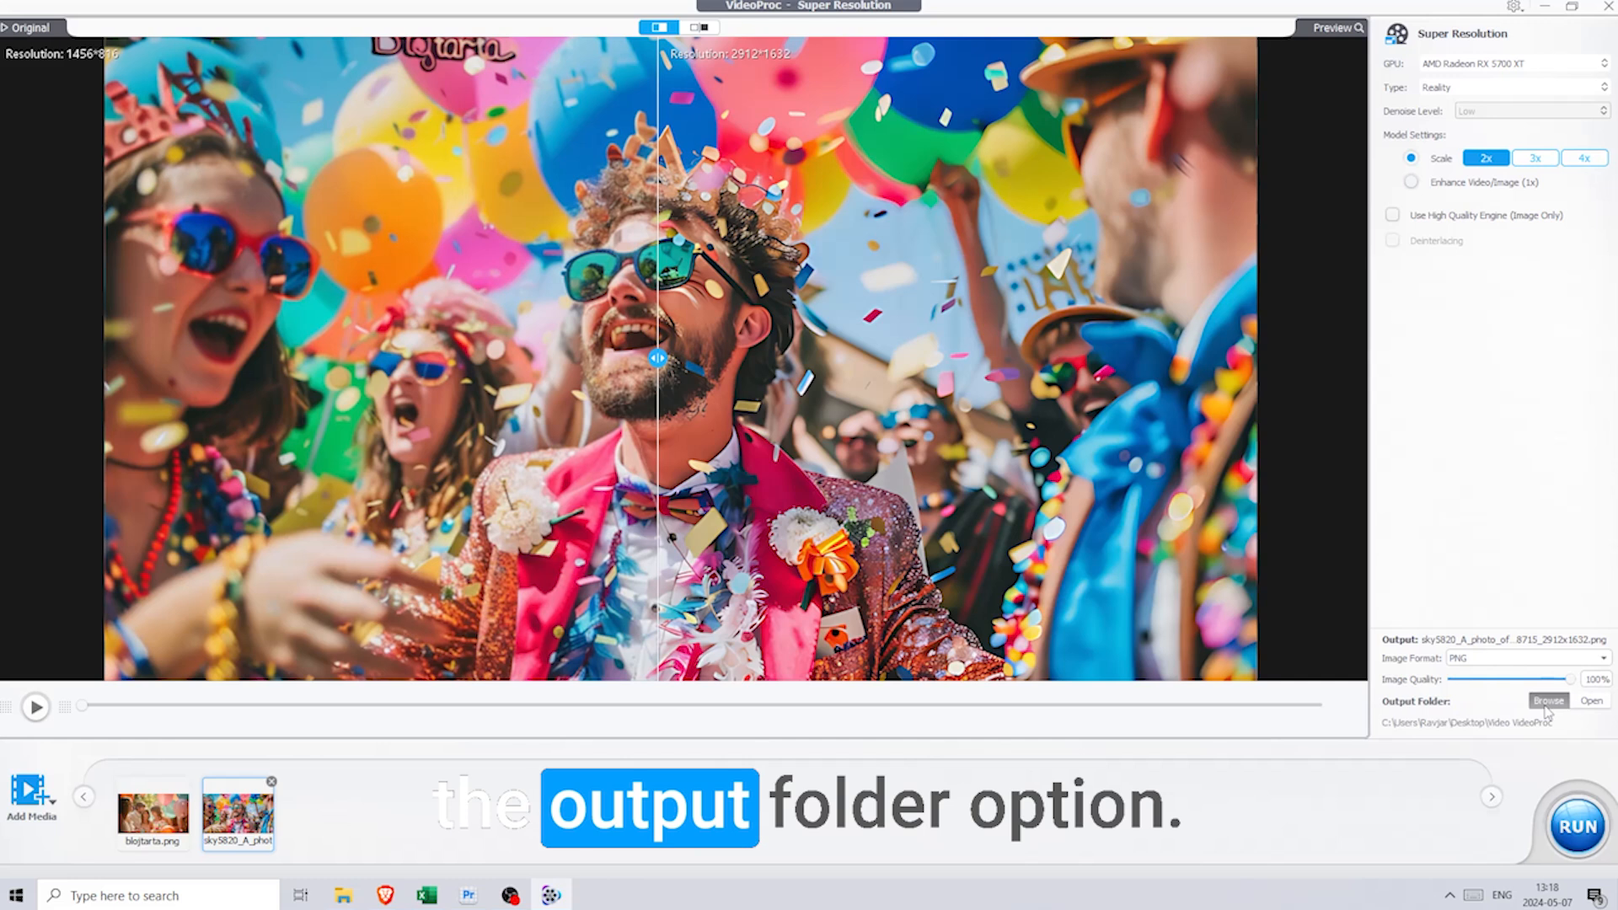
{"action": "left_click", "coordinate": [1548, 700]}
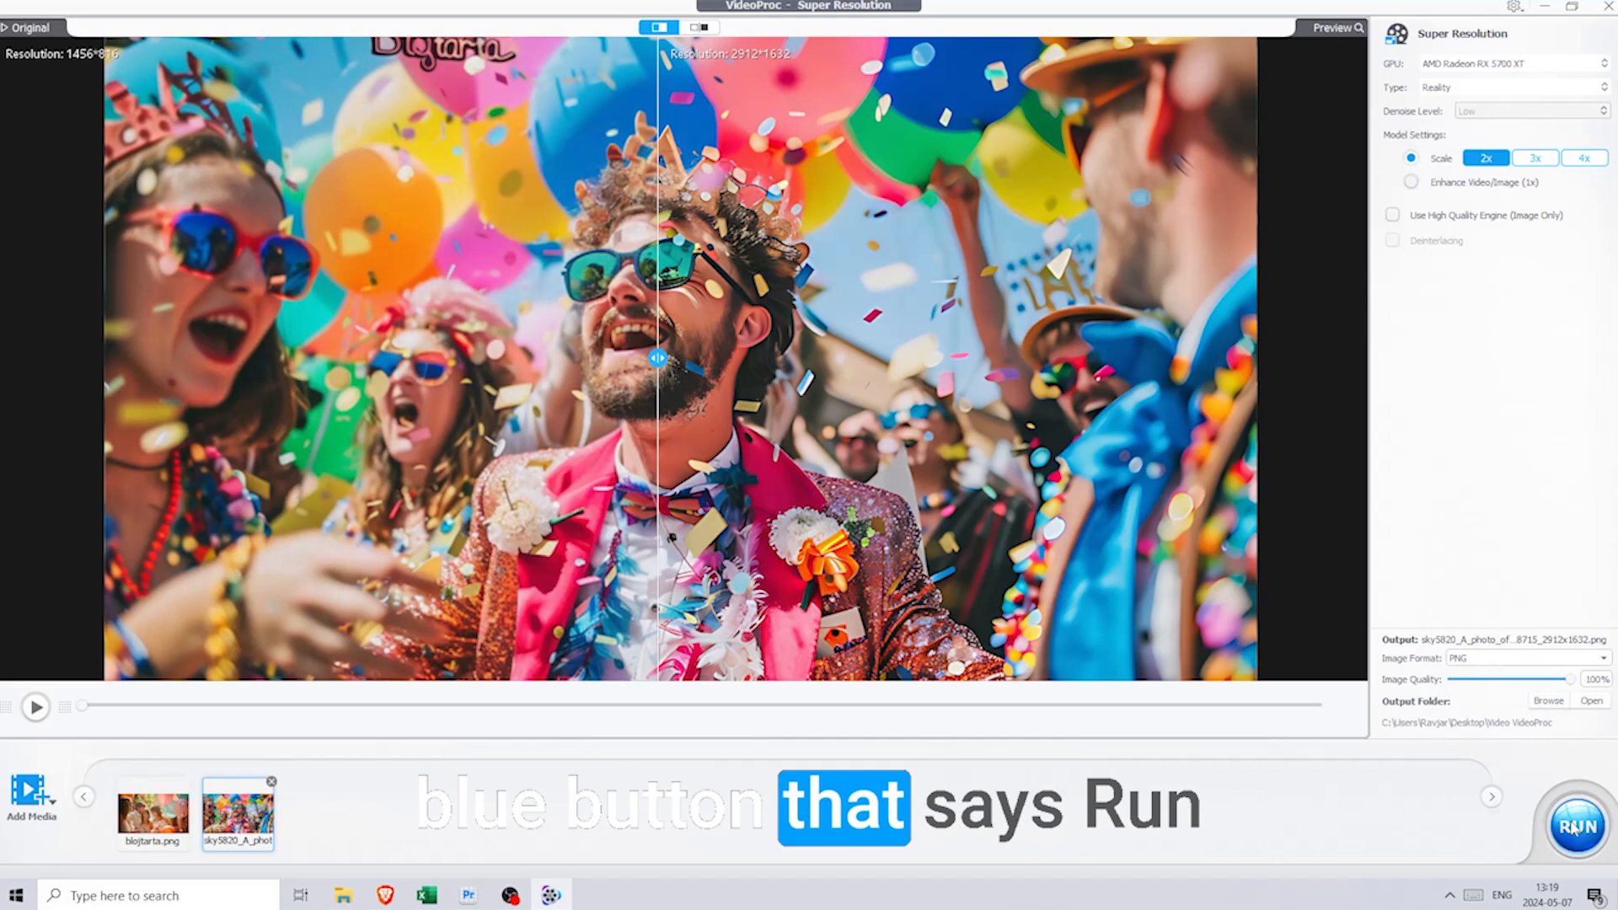
{"action": "left_click", "coordinate": [1572, 827]}
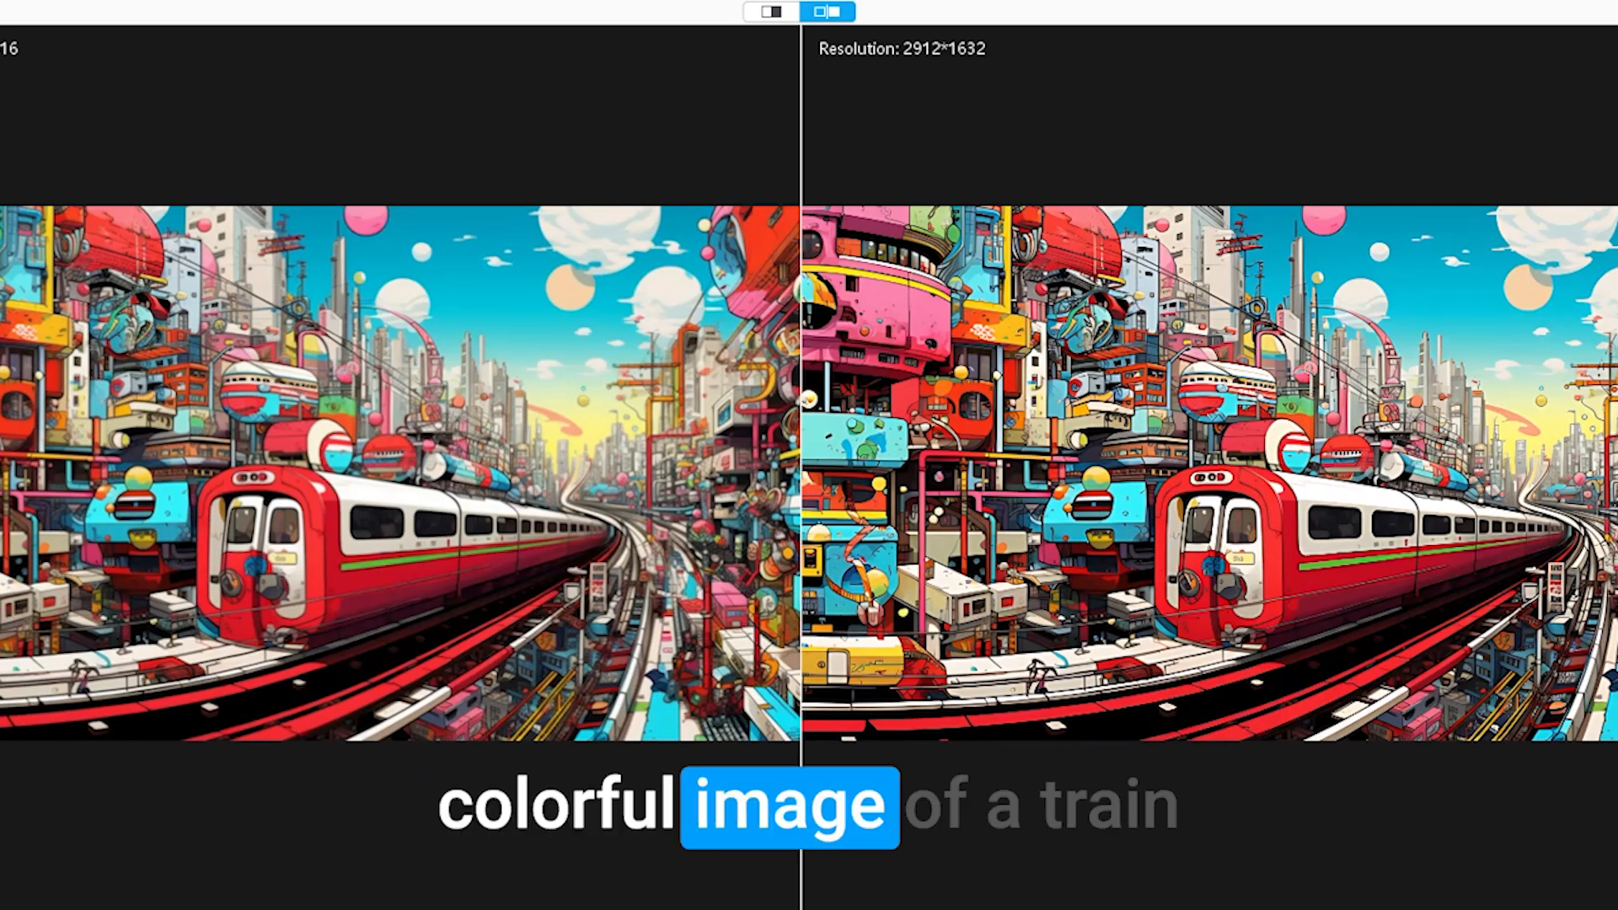
Compare the train illustration side by side and pick the Anime model from the Type list
{"action": "left_click", "coordinate": [1332, 184]}
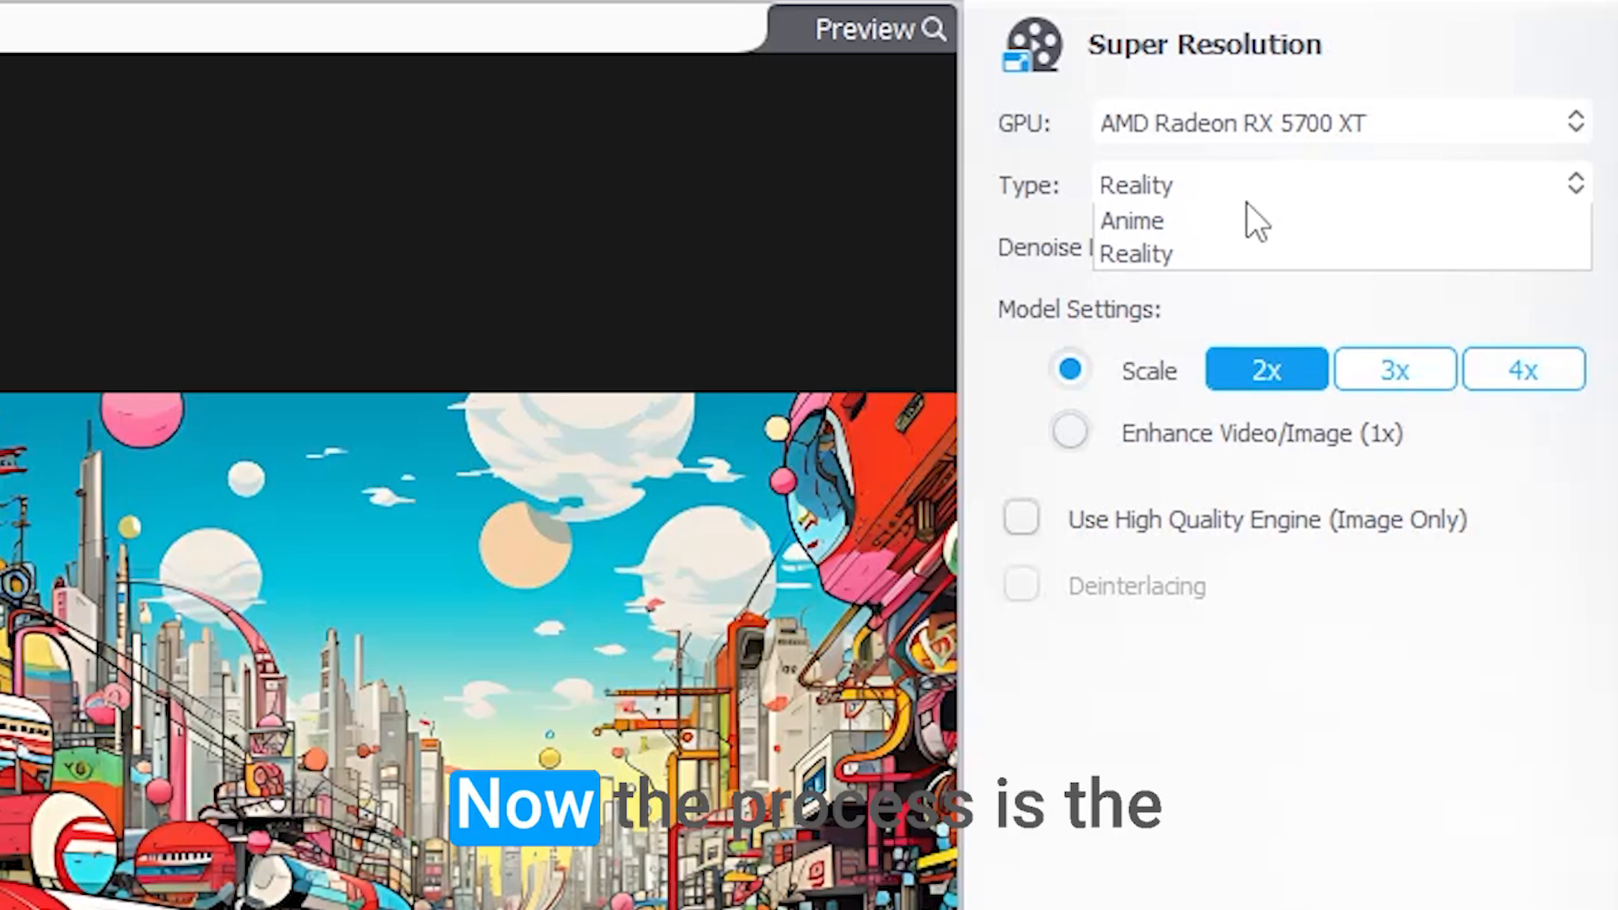
{"action": "left_click", "coordinate": [1132, 220]}
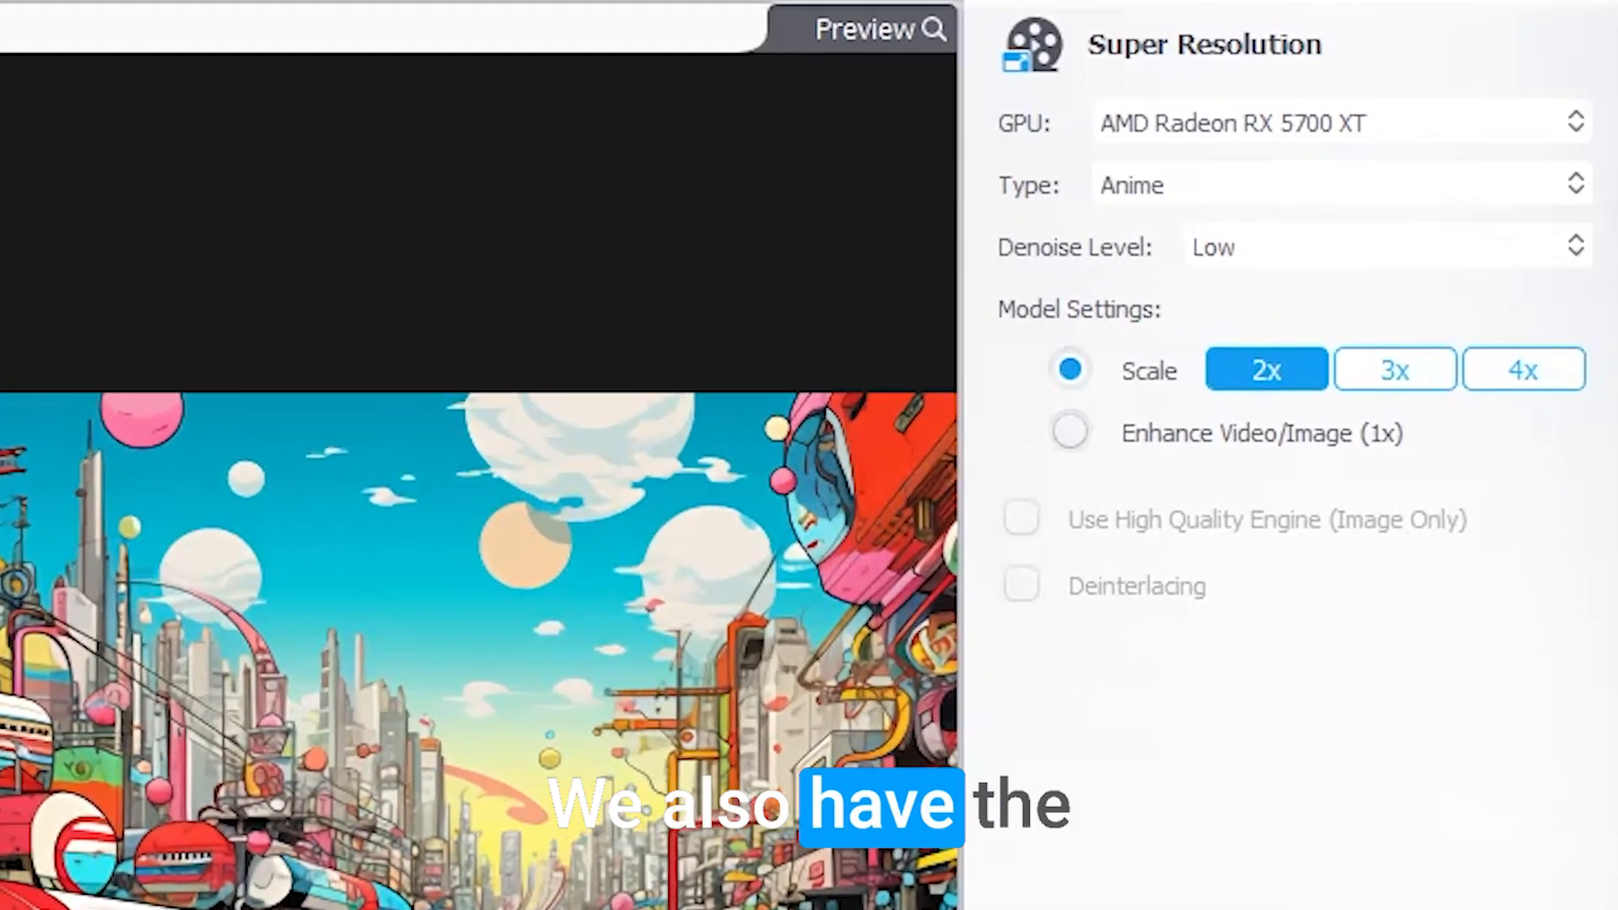
{"action": "mouse_move", "coordinate": [1384, 307]}
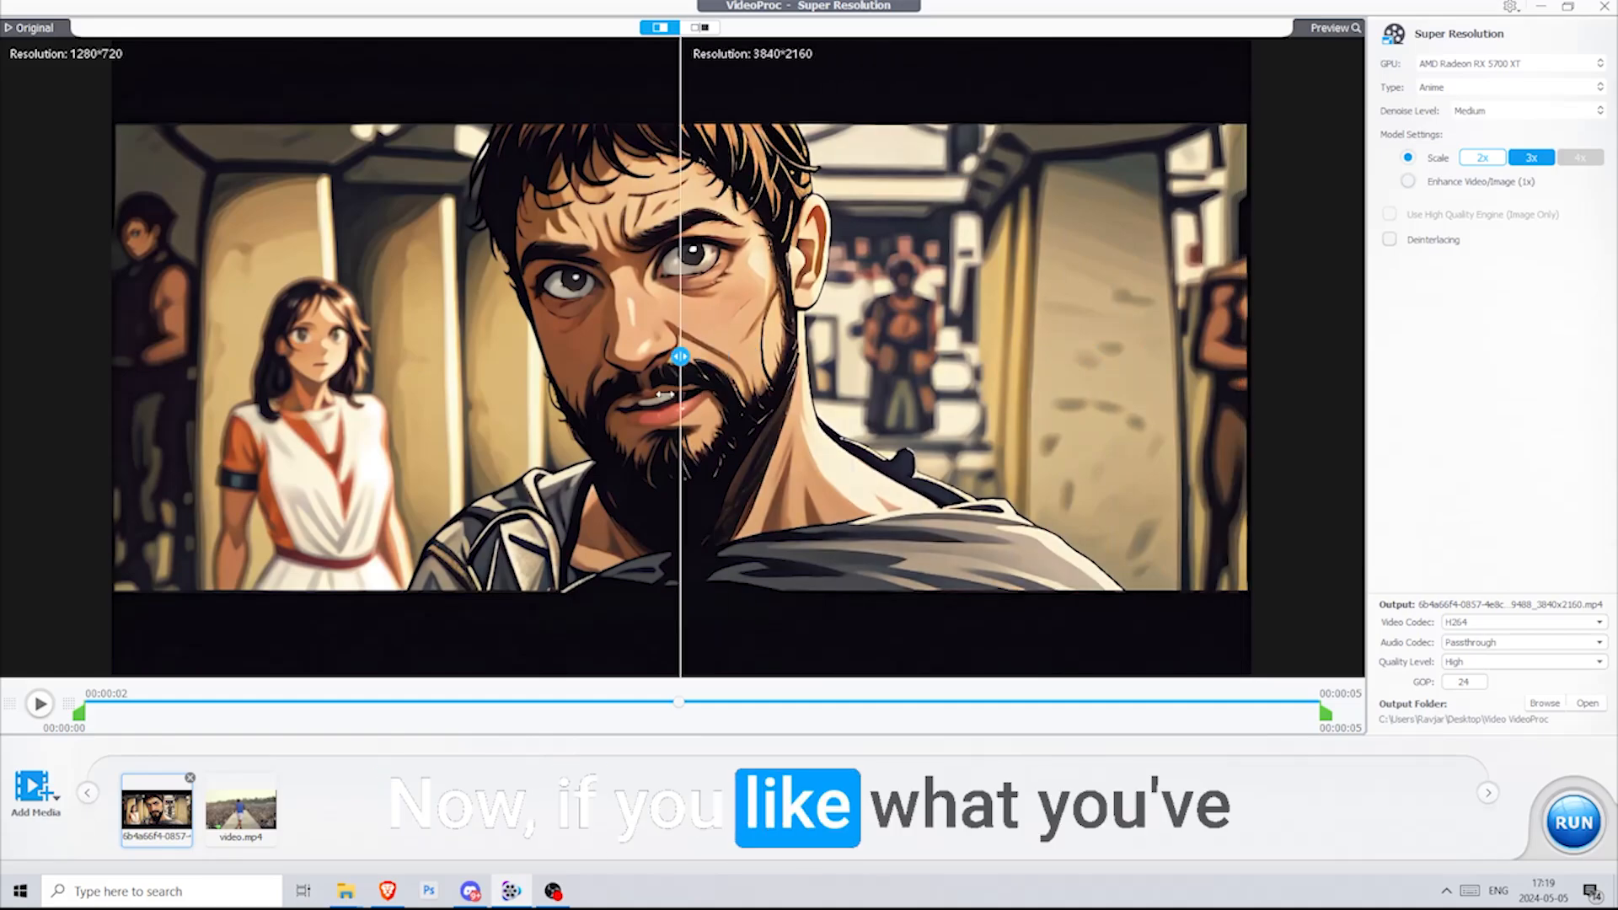
Slide the comparison split across the man's face, contrasting 1280×720 original with 3840×2160 upscale
{"action": "left_click_drag", "start_coordinate": [681, 355], "coordinate": [300, 356]}
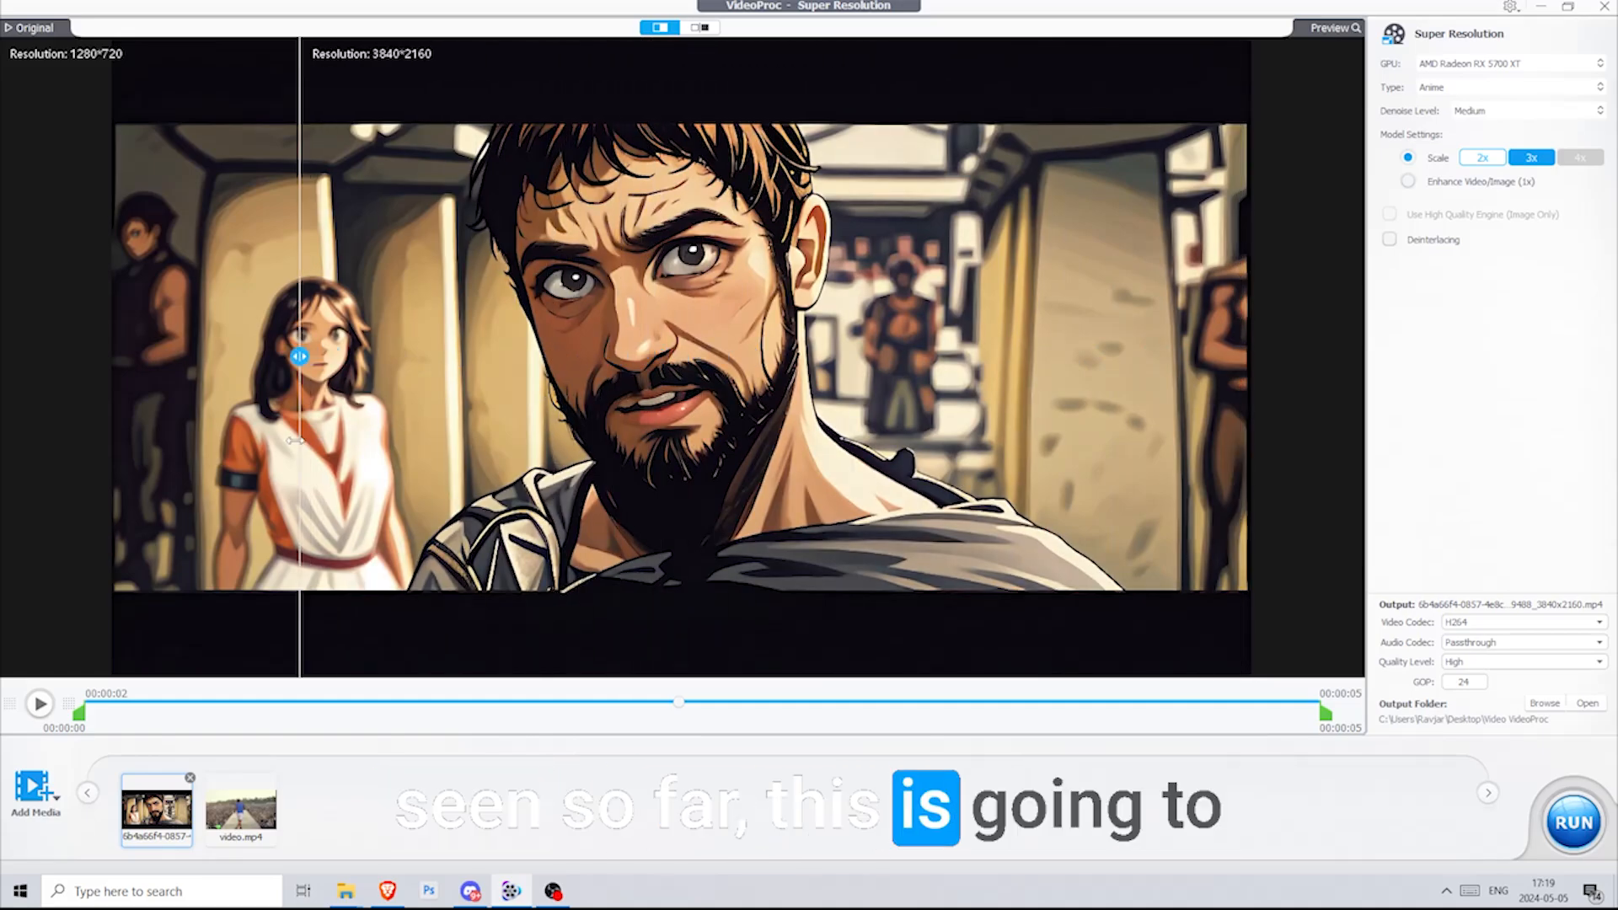
{"action": "left_click_drag", "start_coordinate": [300, 355], "coordinate": [345, 356]}
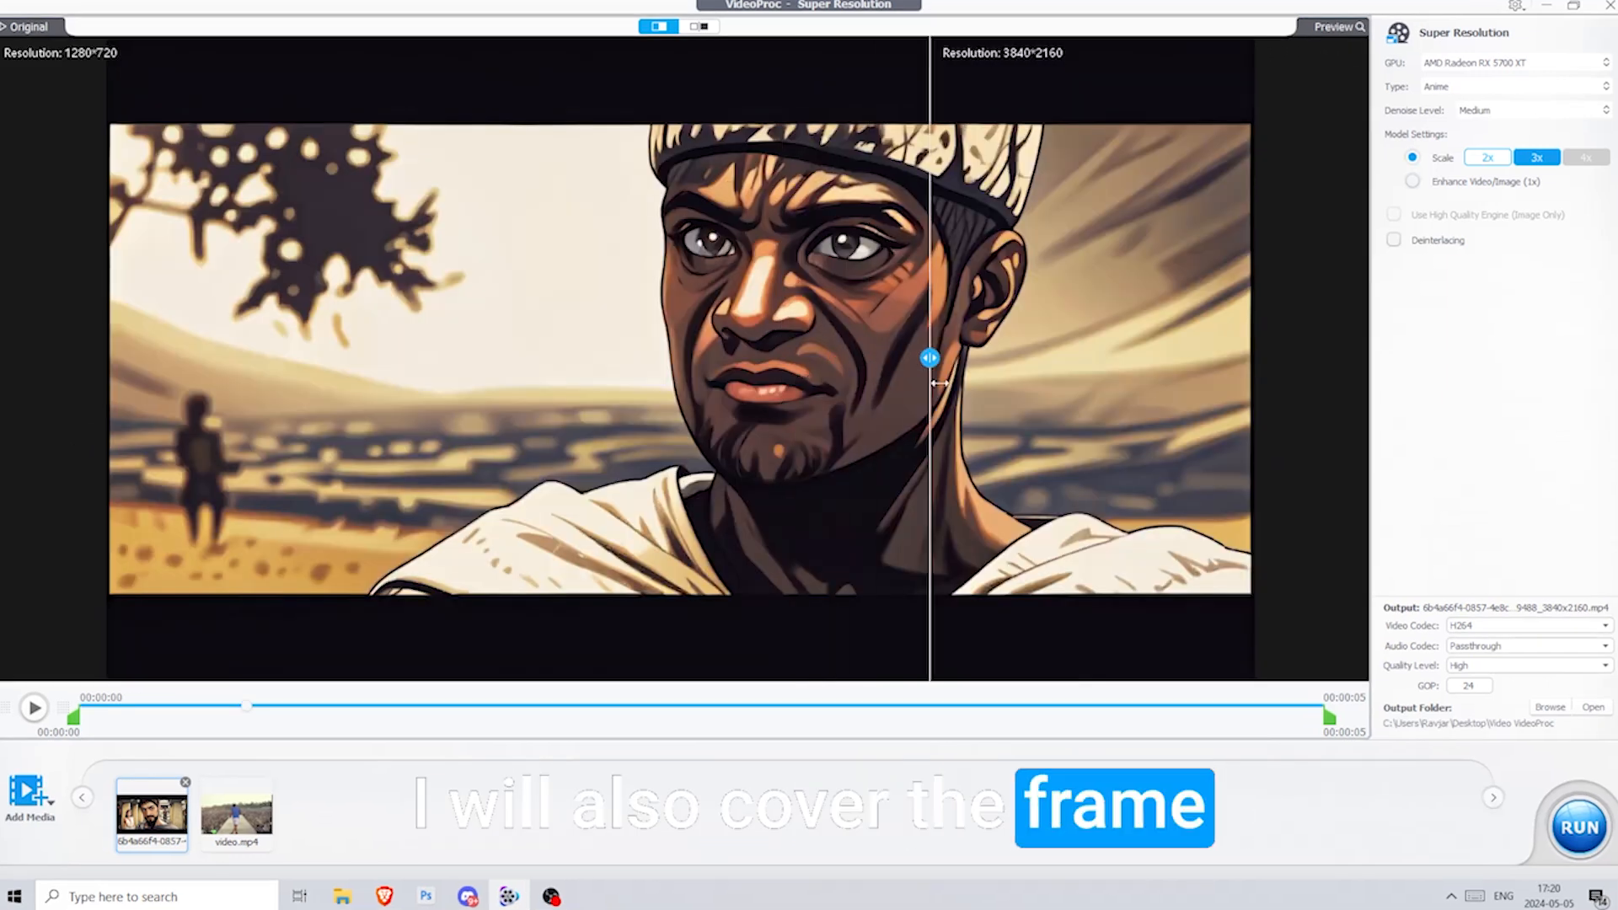
{"action": "left_click_drag", "start_coordinate": [928, 358], "coordinate": [763, 358]}
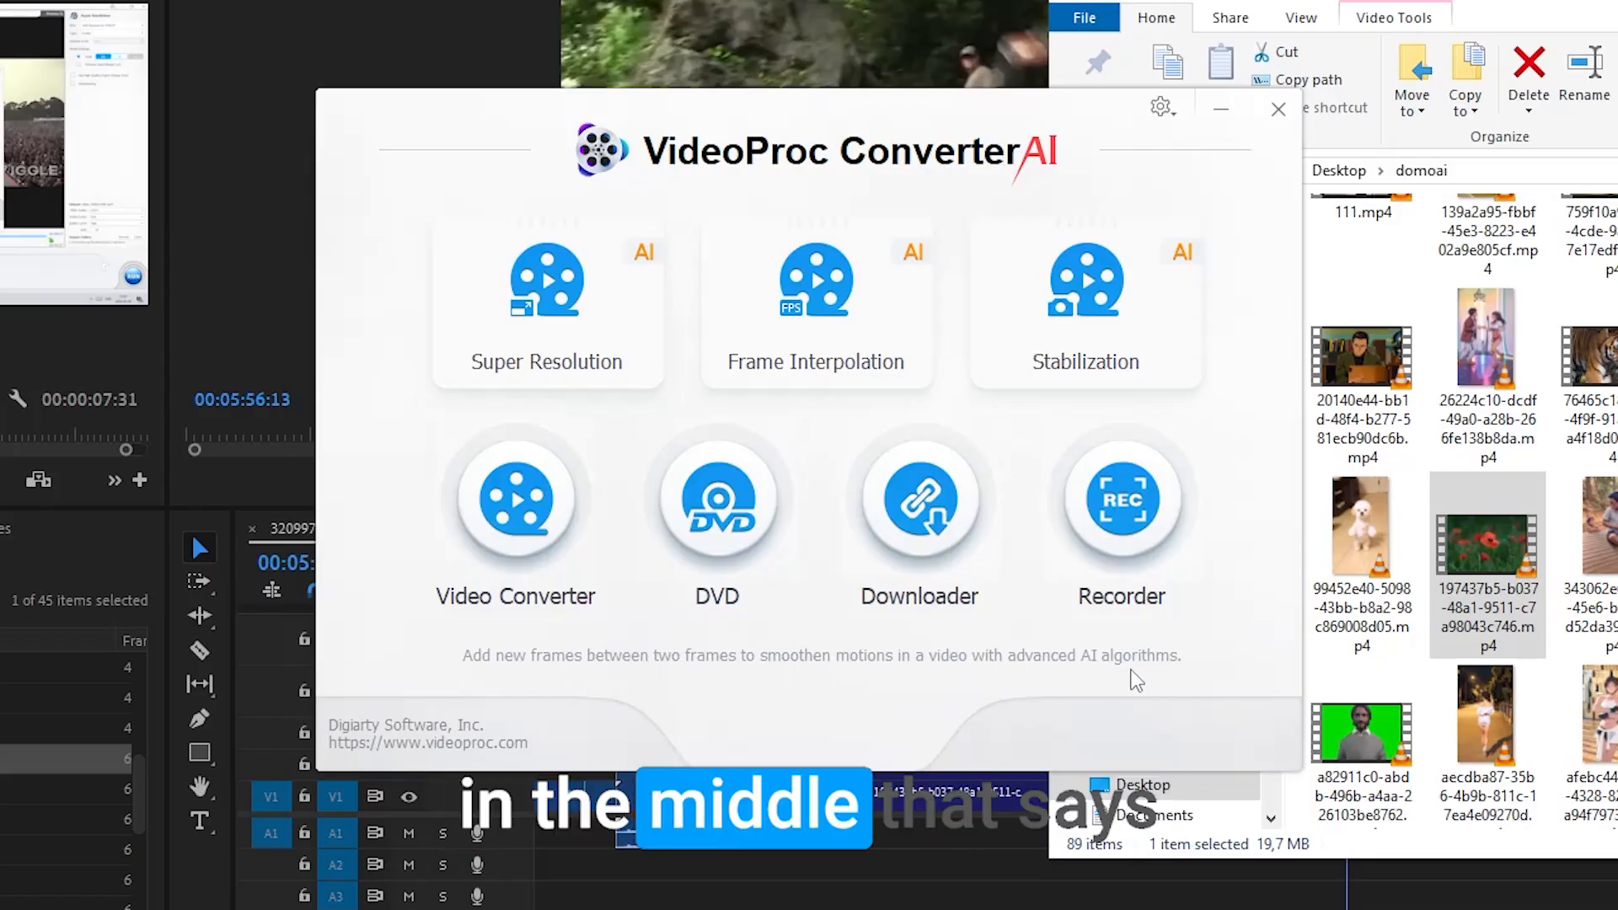
Open Frame Interpolation and load the red poppy video from File Explorer
{"action": "left_click", "coordinate": [815, 299]}
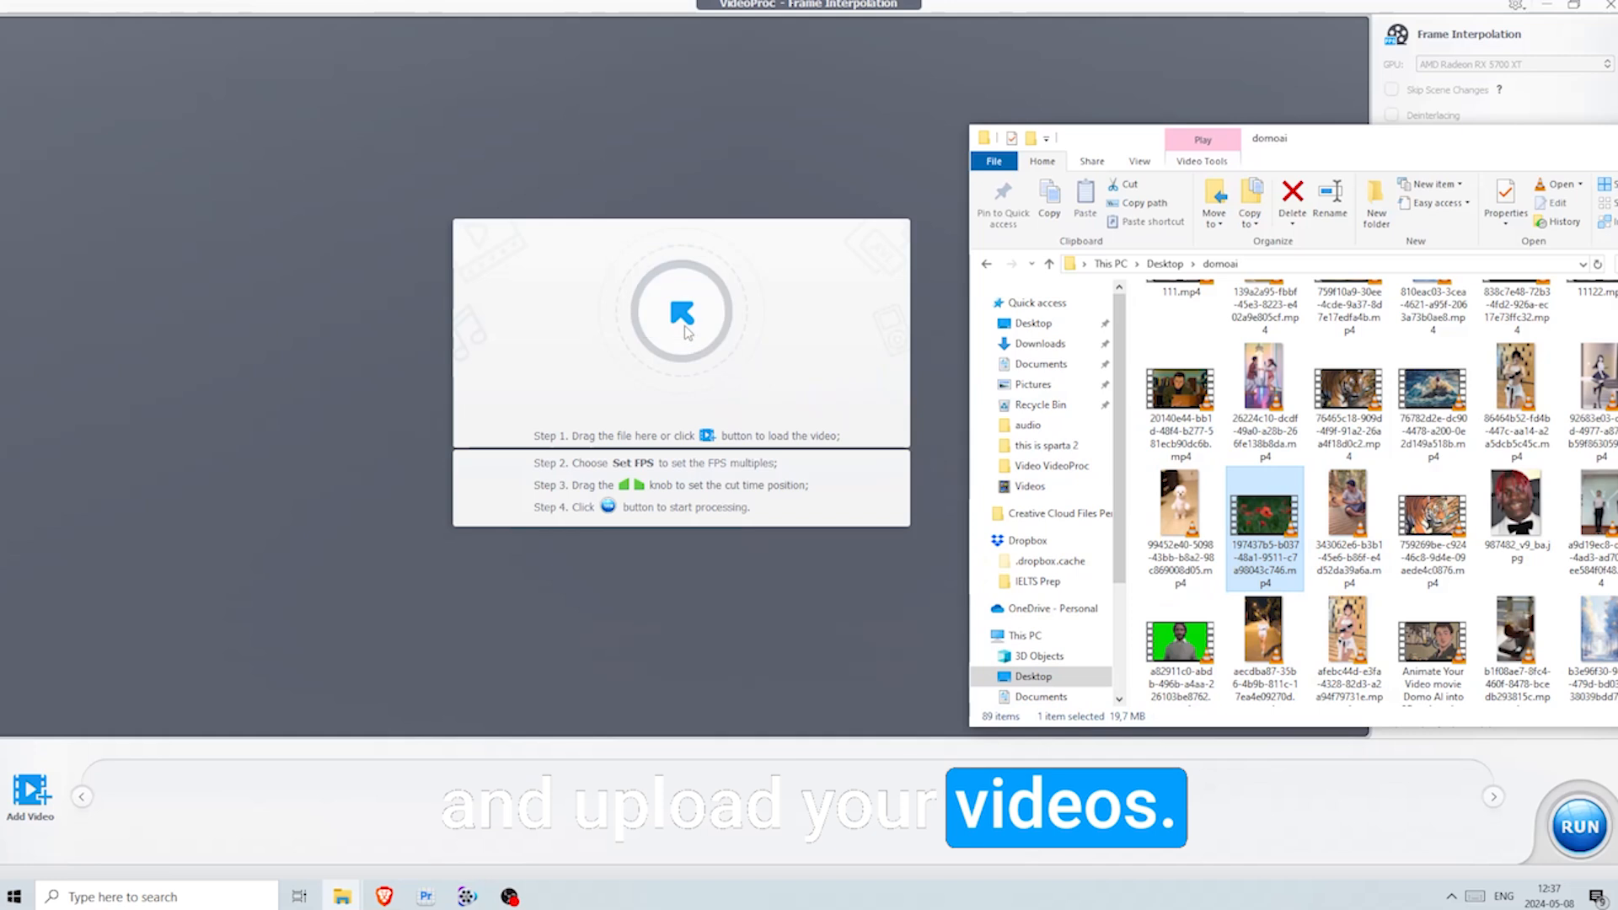
{"action": "double_click", "coordinate": [1264, 513]}
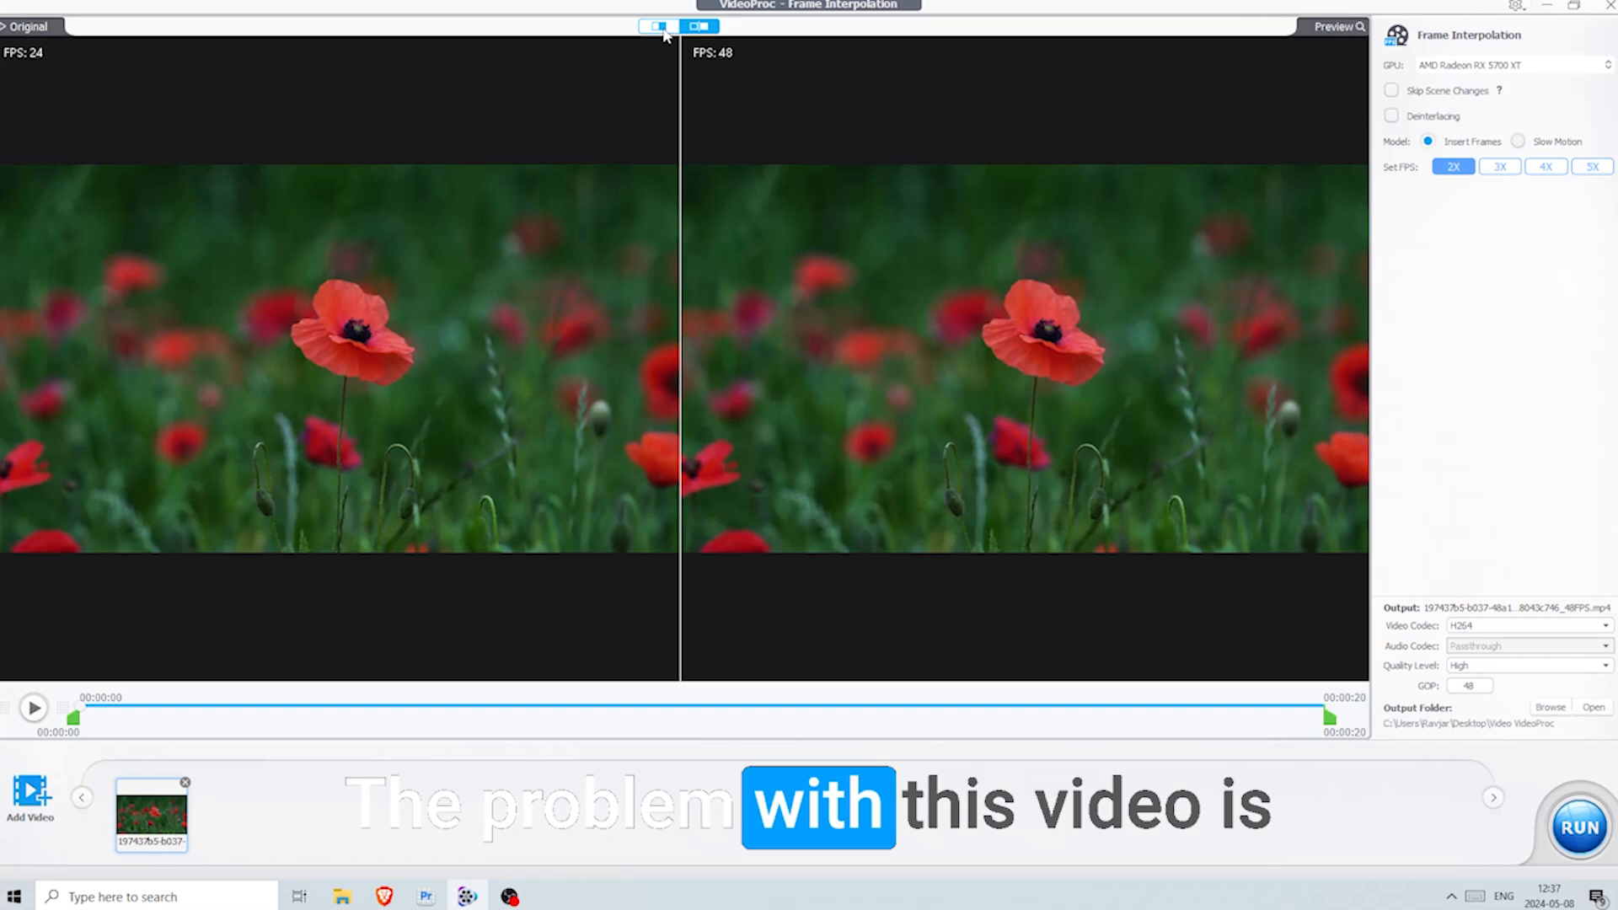
{"action": "left_click", "coordinate": [700, 27]}
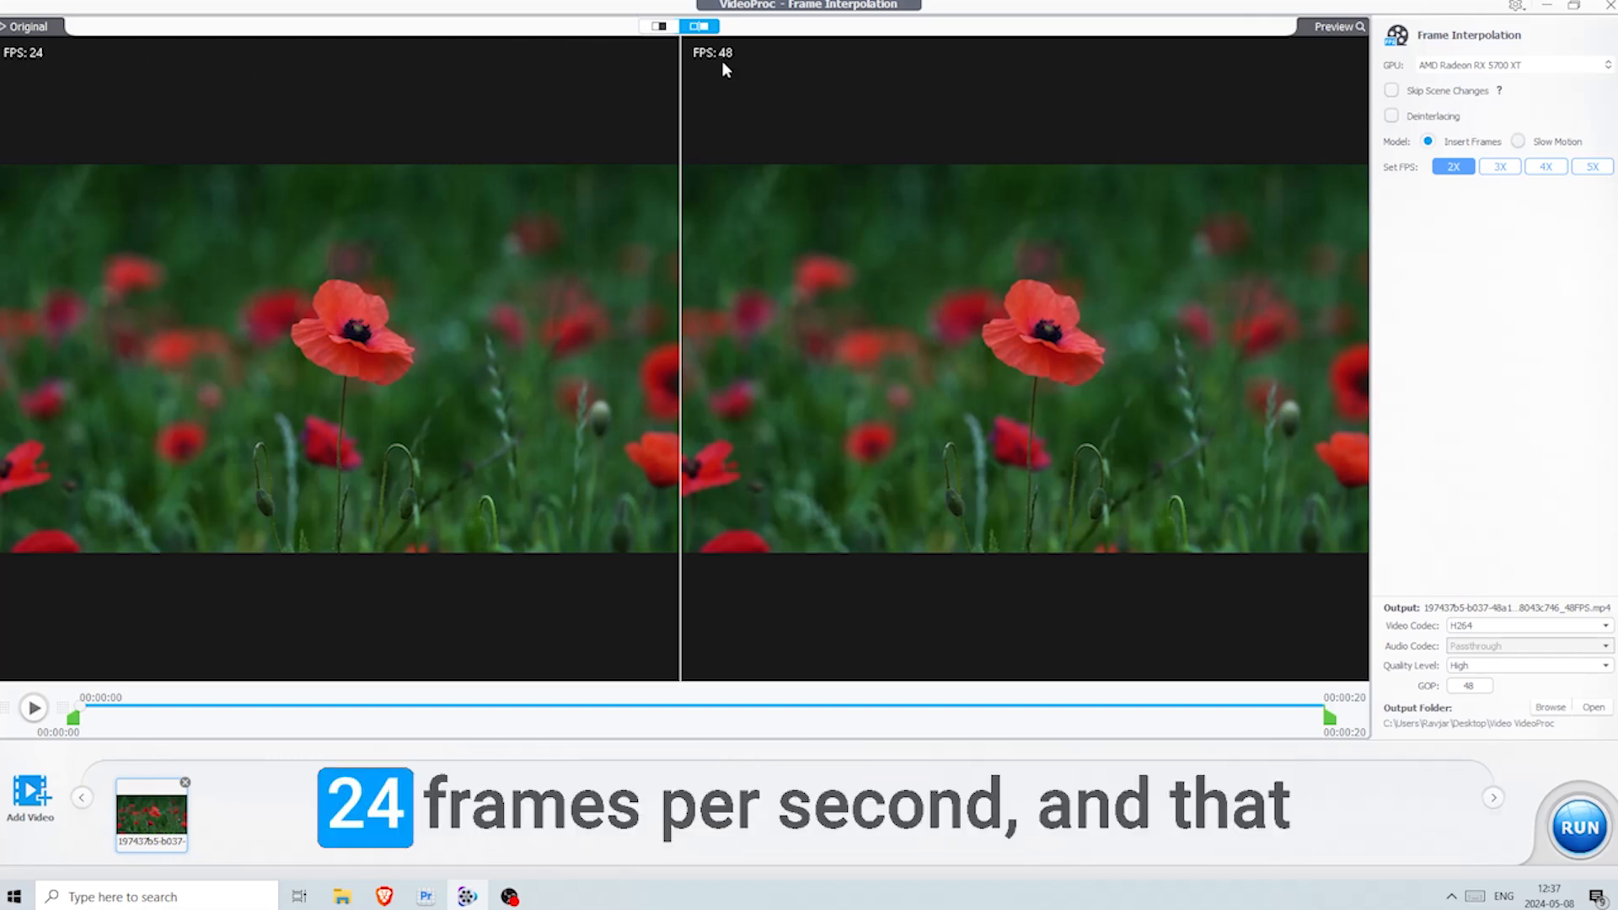
{"action": "mouse_move", "coordinate": [1244, 126]}
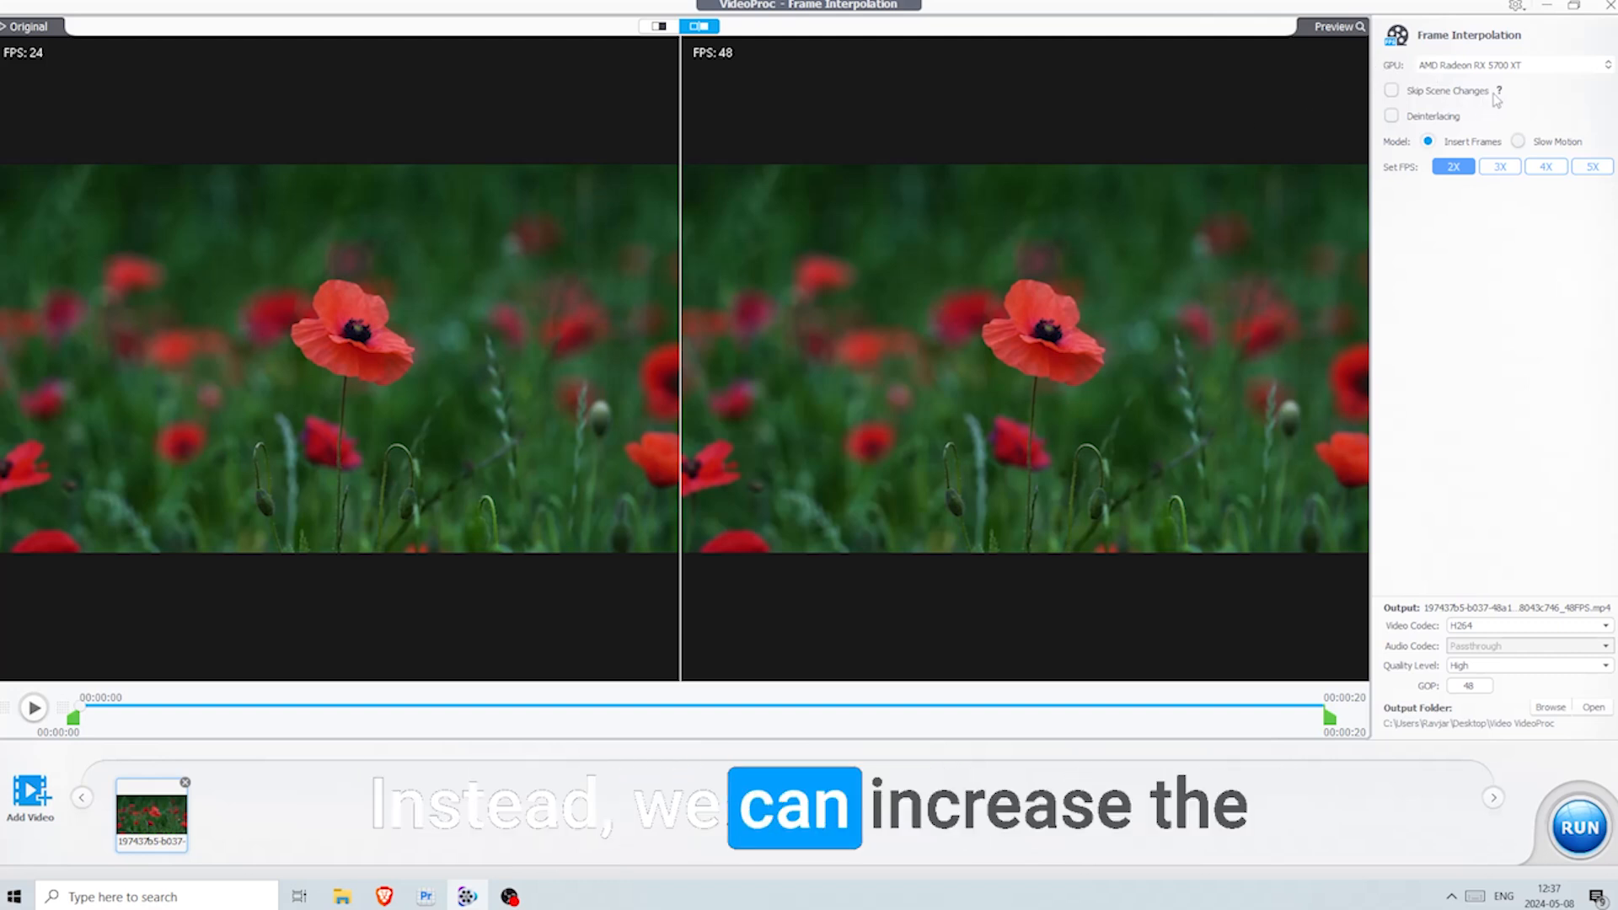
{"action": "mouse_move", "coordinate": [1500, 91]}
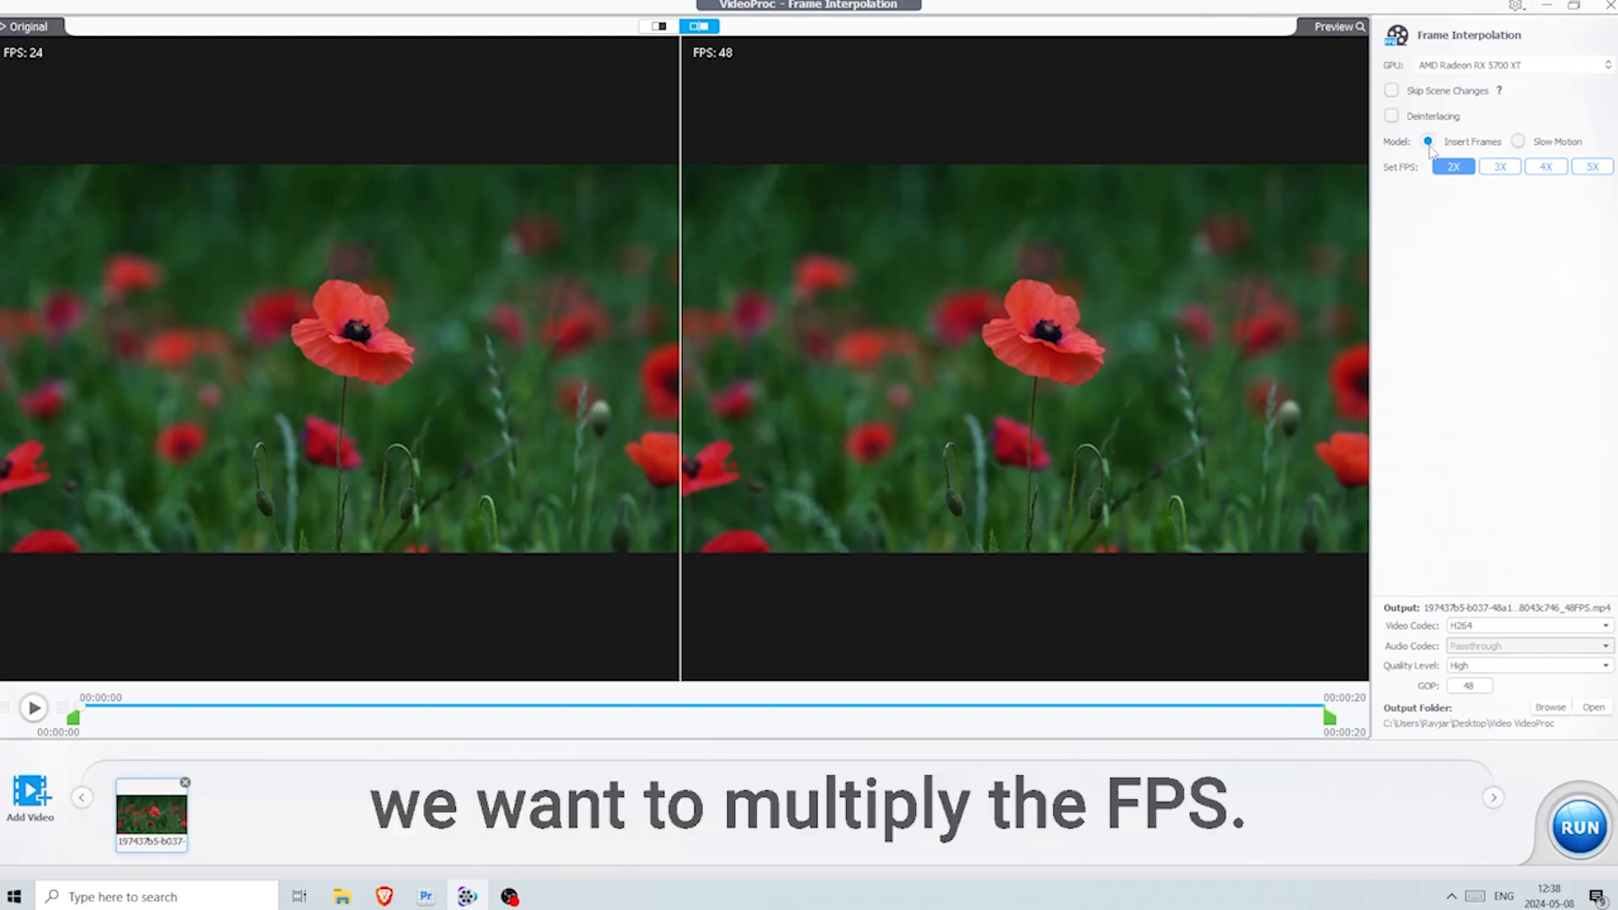
Try Slow Motion, return to Insert Frames, and set 5X to reach 120 FPS
{"action": "left_click", "coordinate": [1517, 141]}
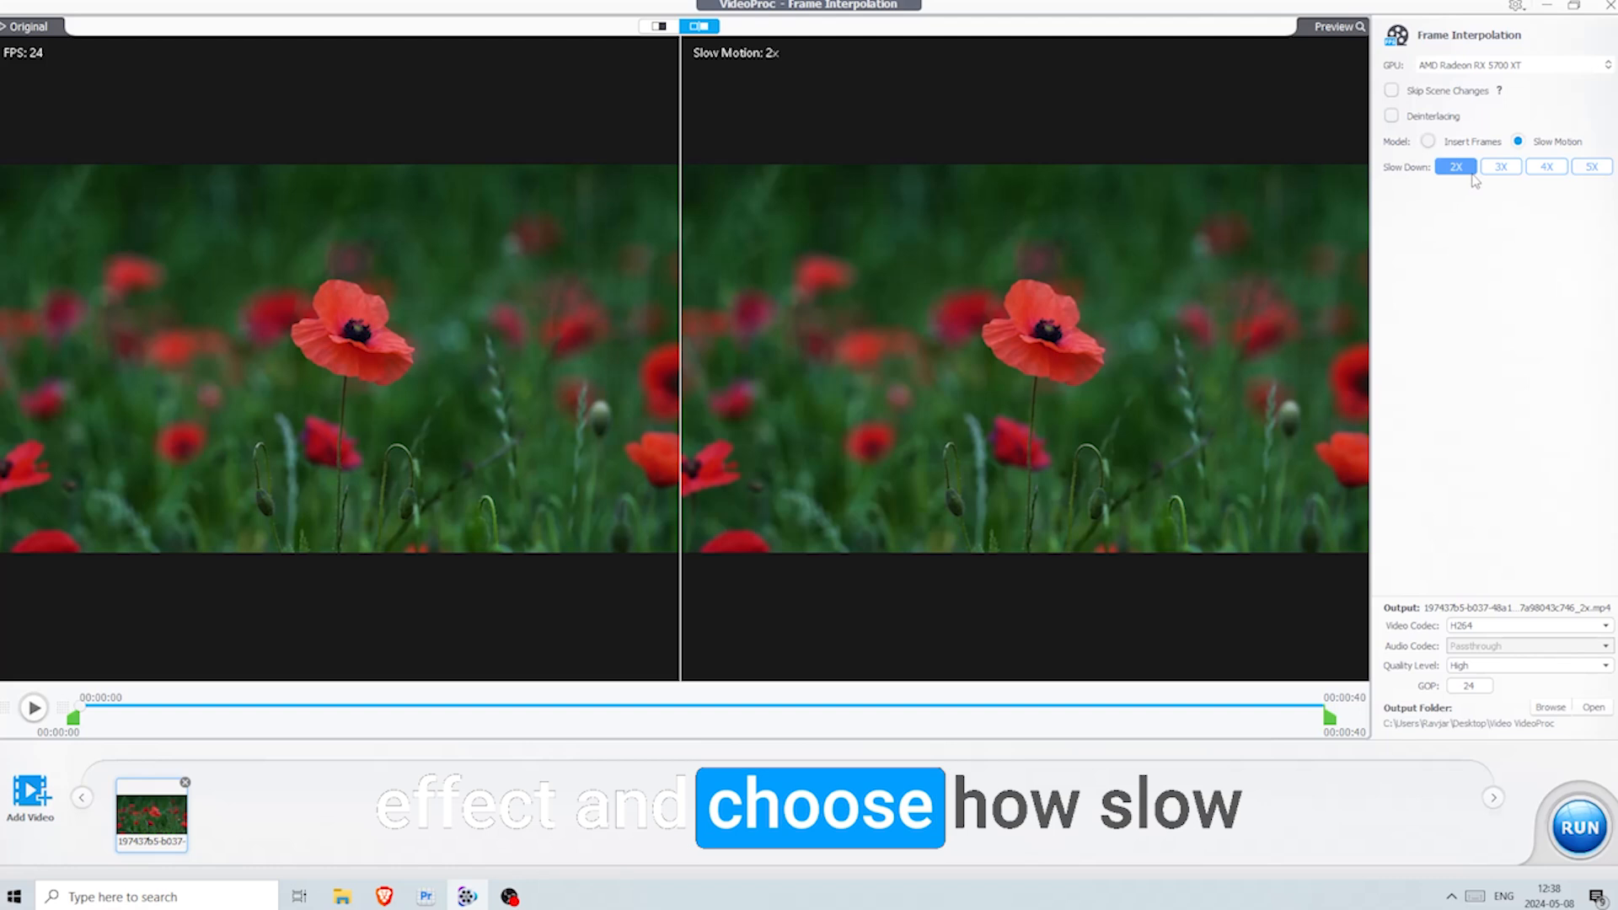
{"action": "left_click", "coordinate": [1428, 141]}
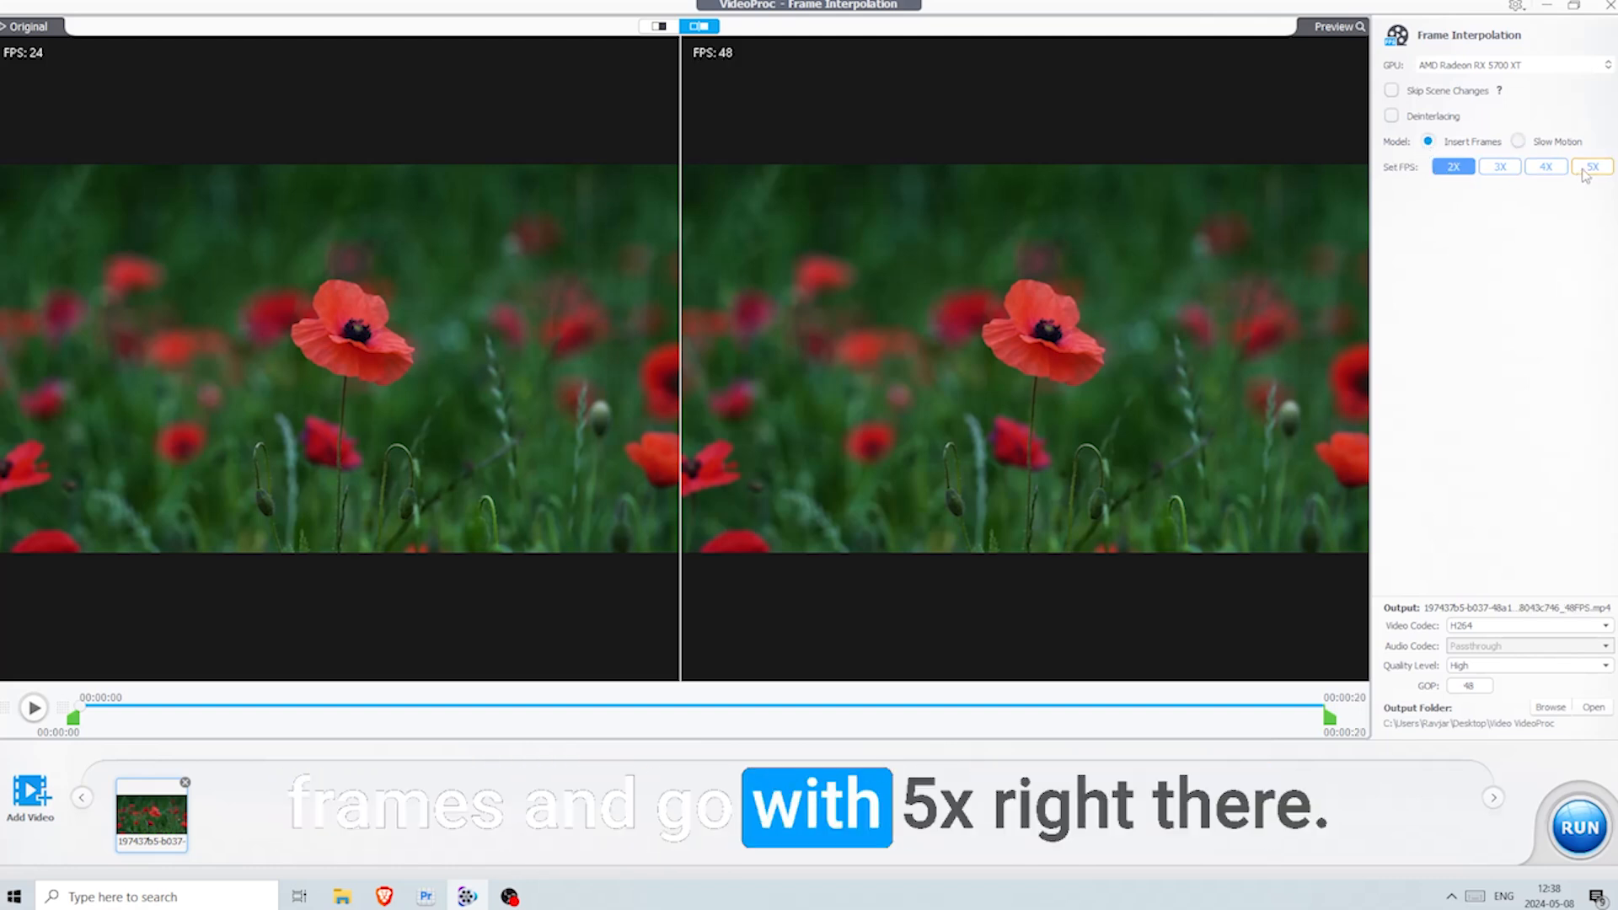
{"action": "left_click", "coordinate": [1591, 166]}
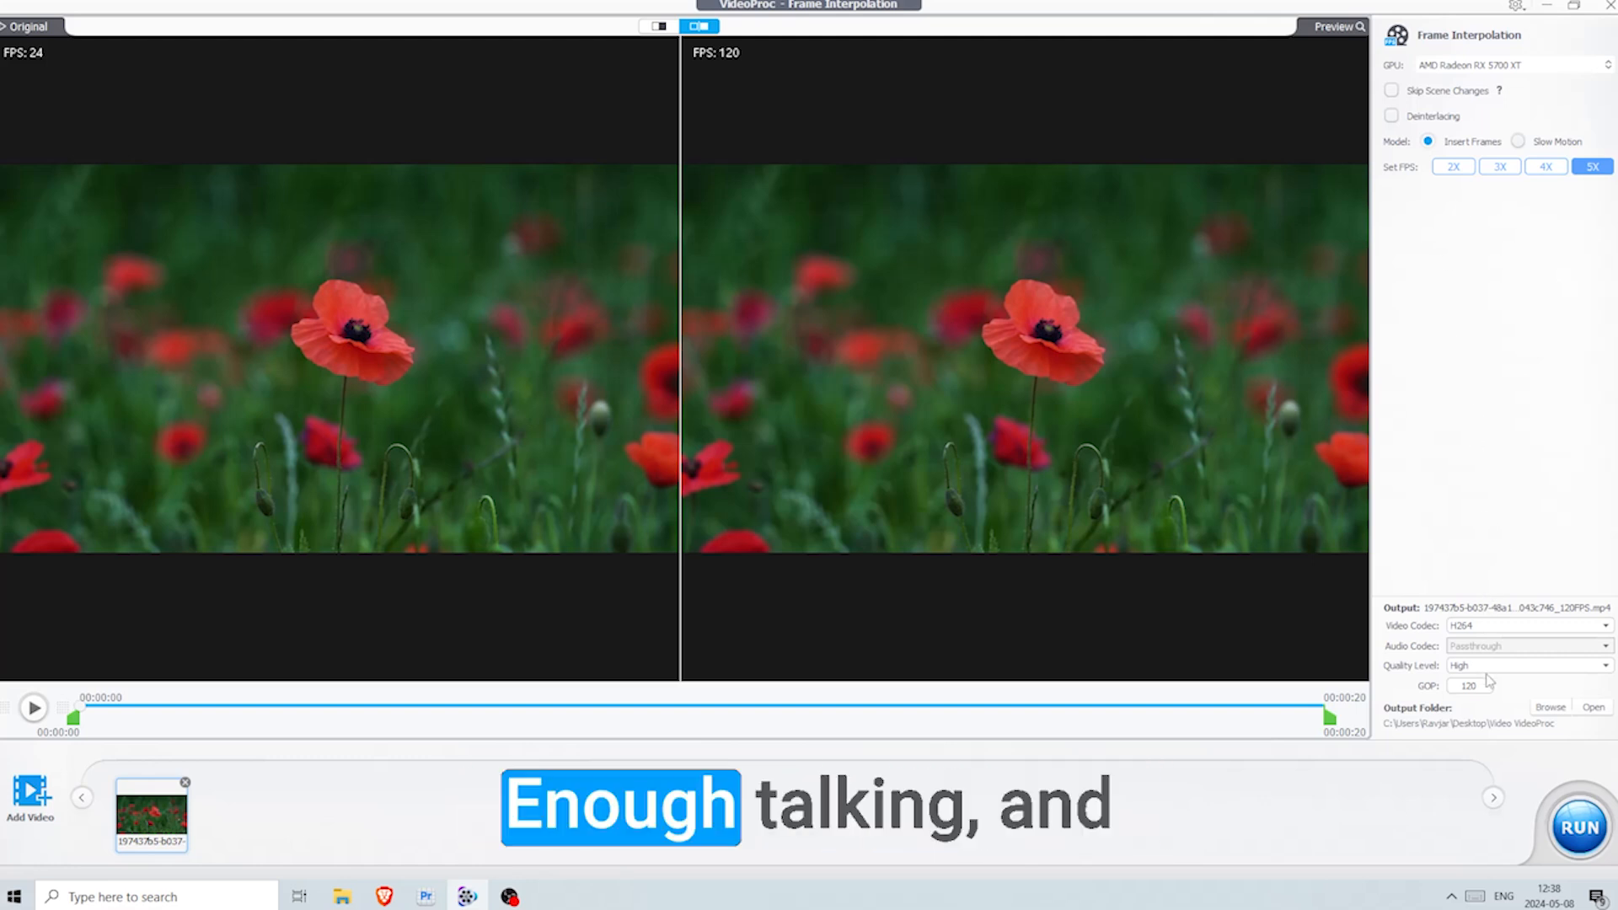
{"action": "left_click", "coordinate": [1522, 665]}
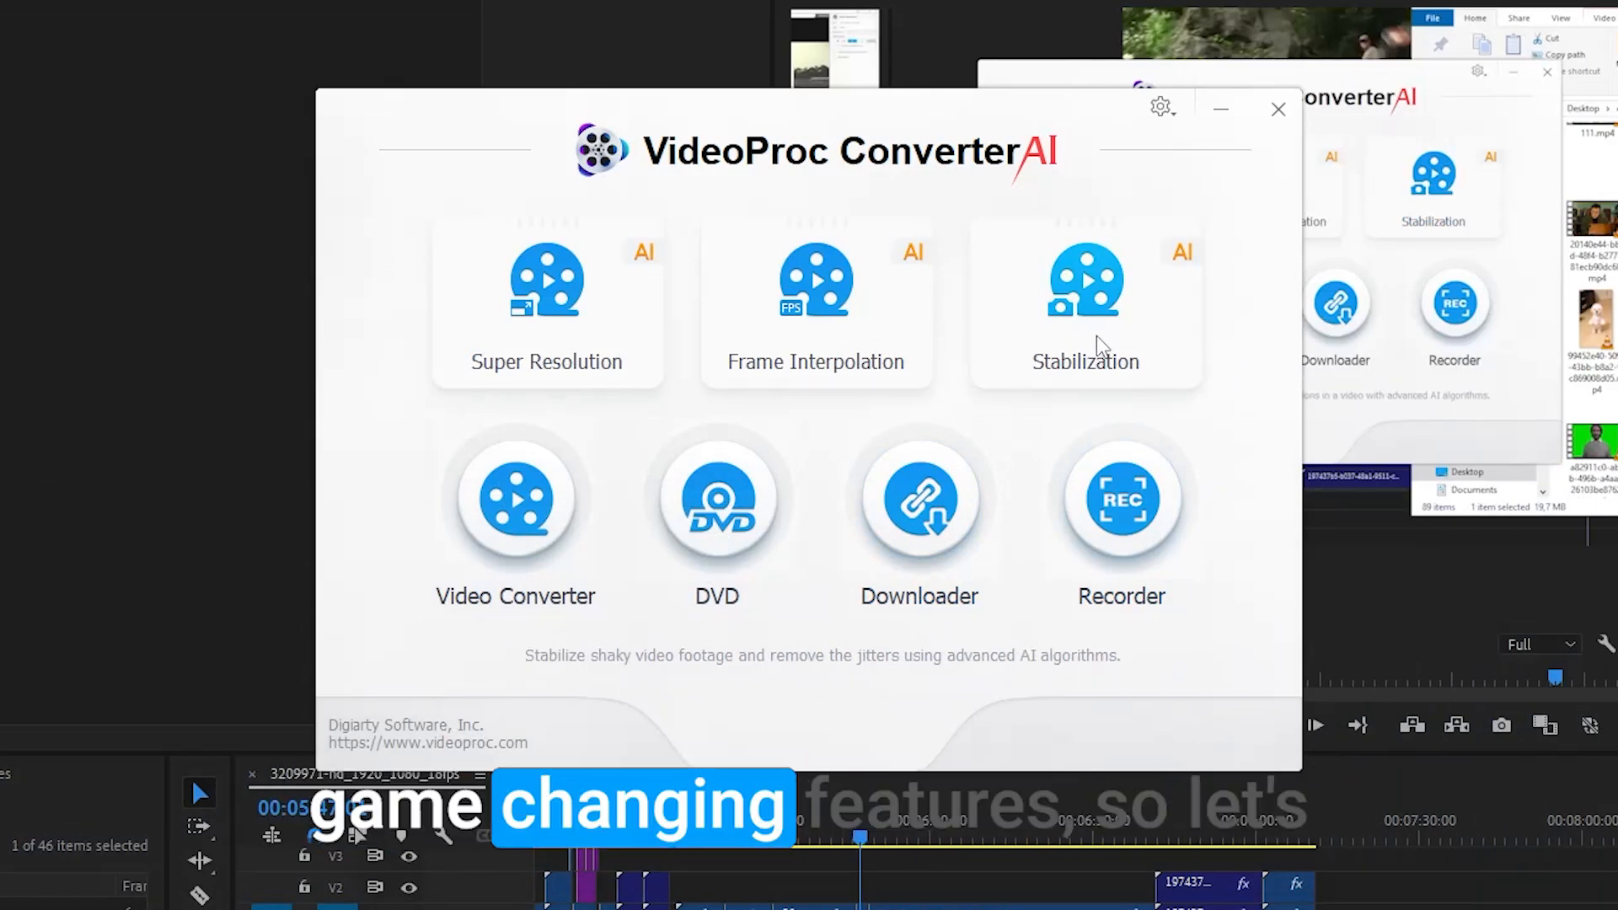
Open Stabilization, load the 18fps black-and-white harbour clip, and view the preset list
{"action": "left_click", "coordinate": [1085, 299]}
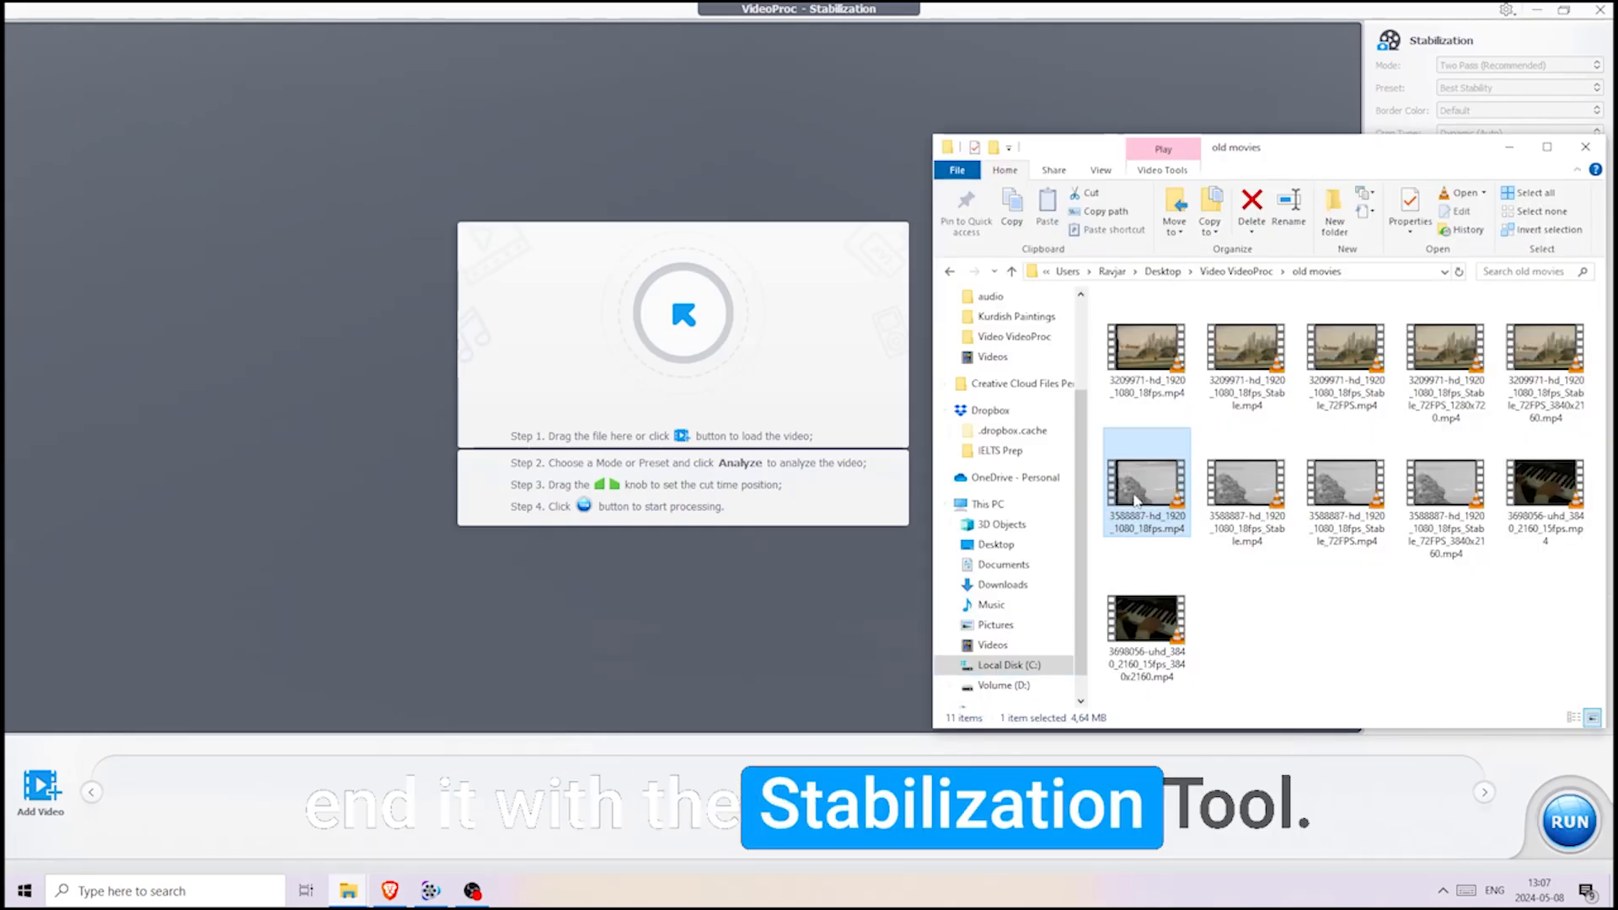
{"action": "double_click", "coordinate": [1145, 486]}
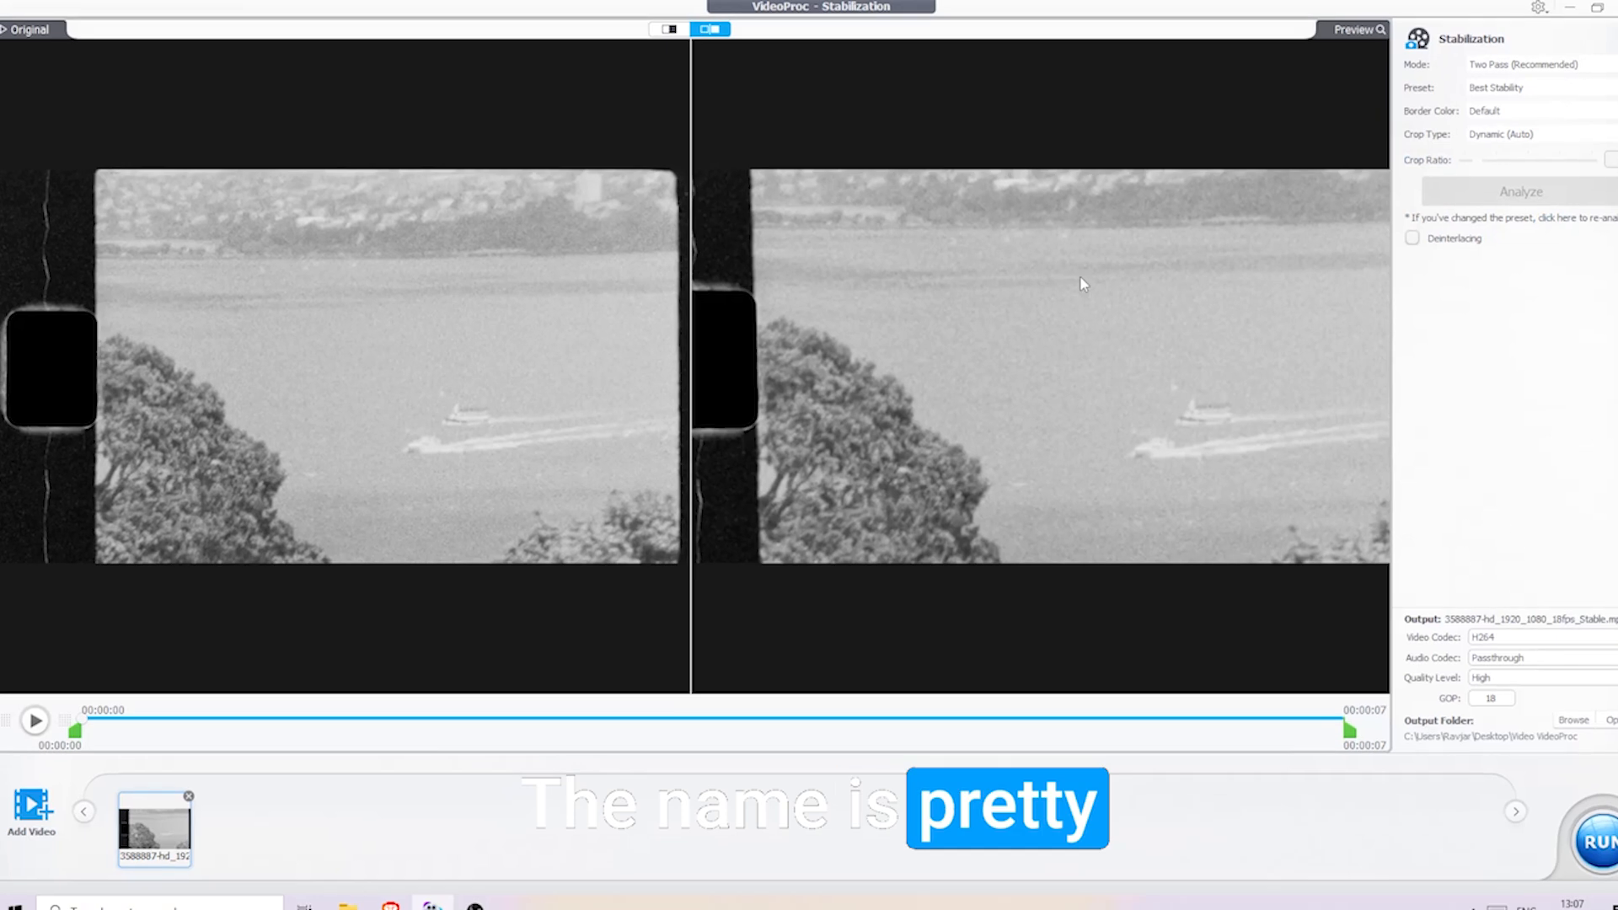
{"action": "left_click", "coordinate": [1496, 86]}
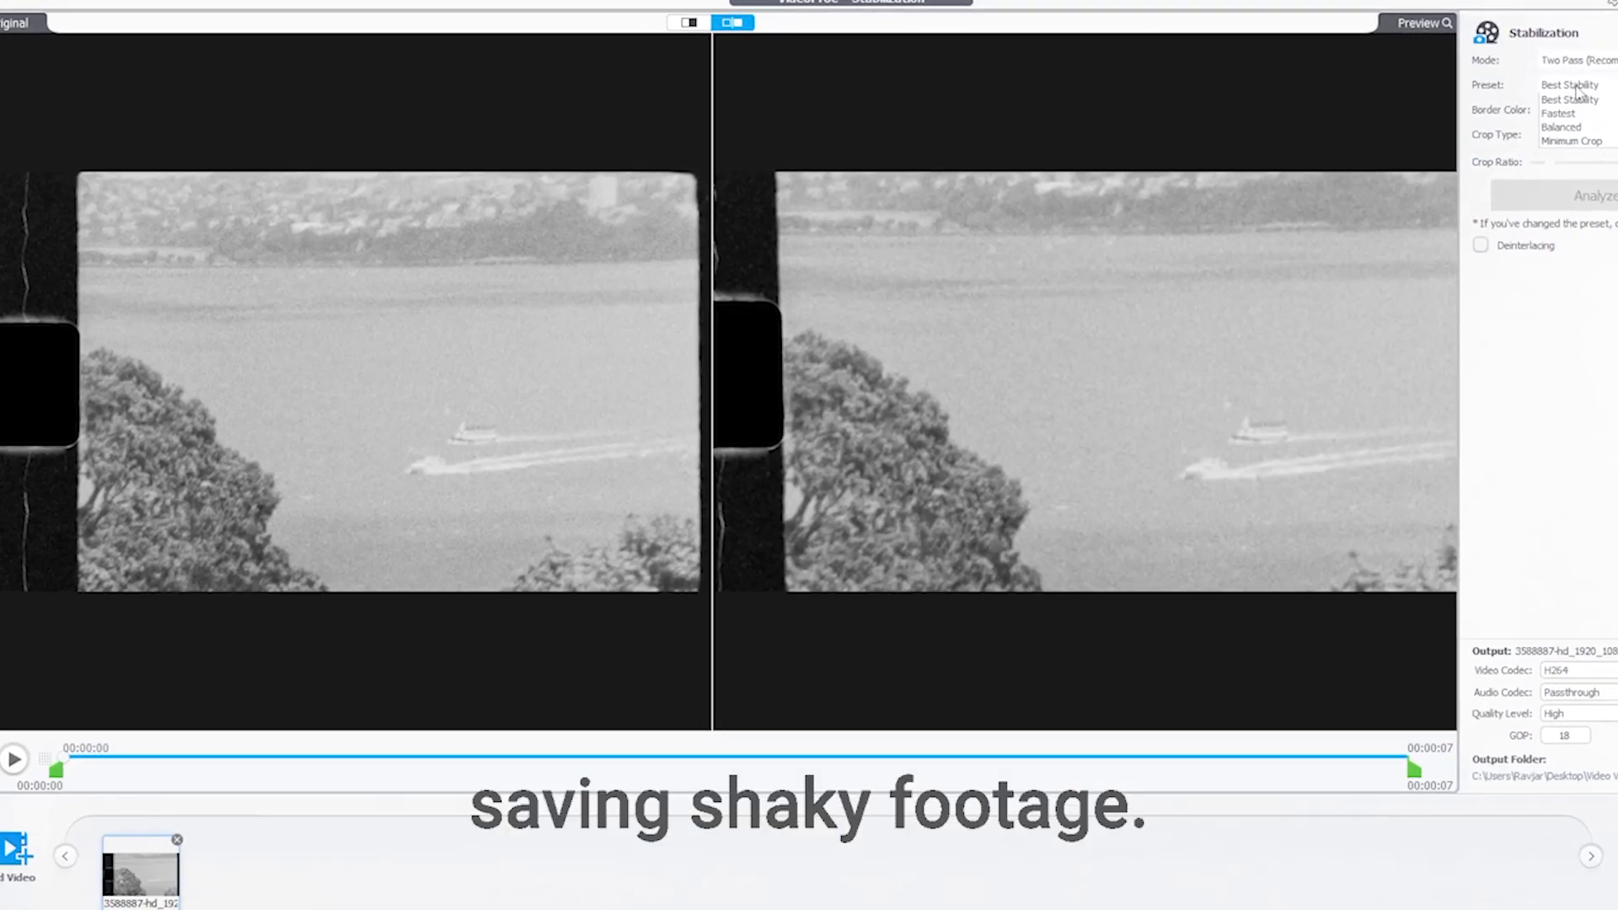